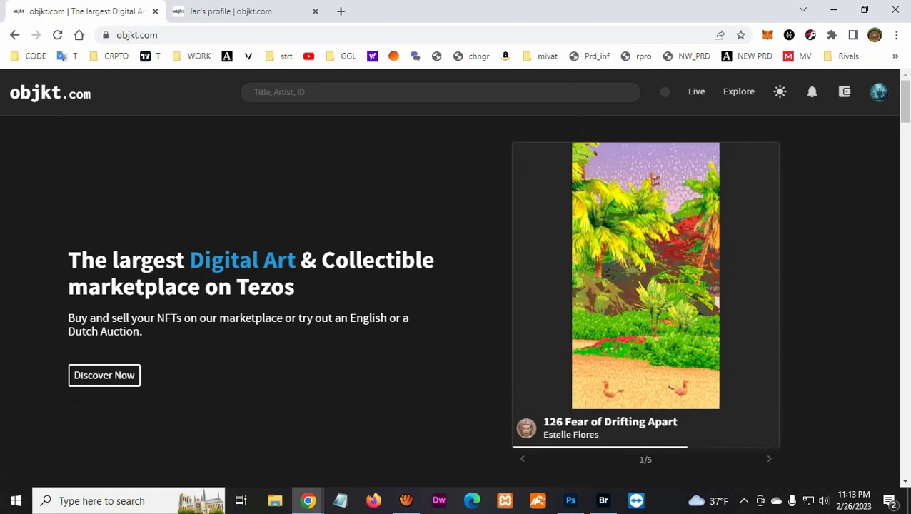
- From the account menu's Profile page, open the Ai Art Spiritual Vision Interpretations collection
left_click(879, 91)
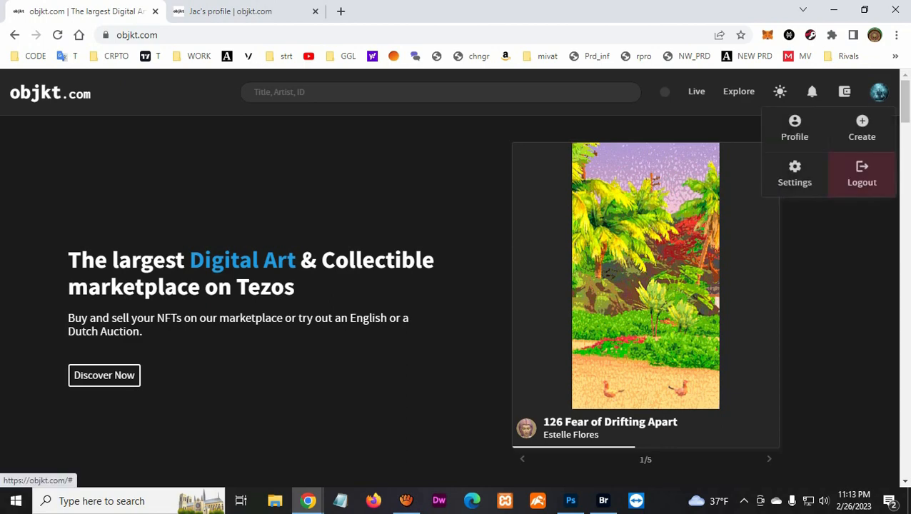
left_click(795, 129)
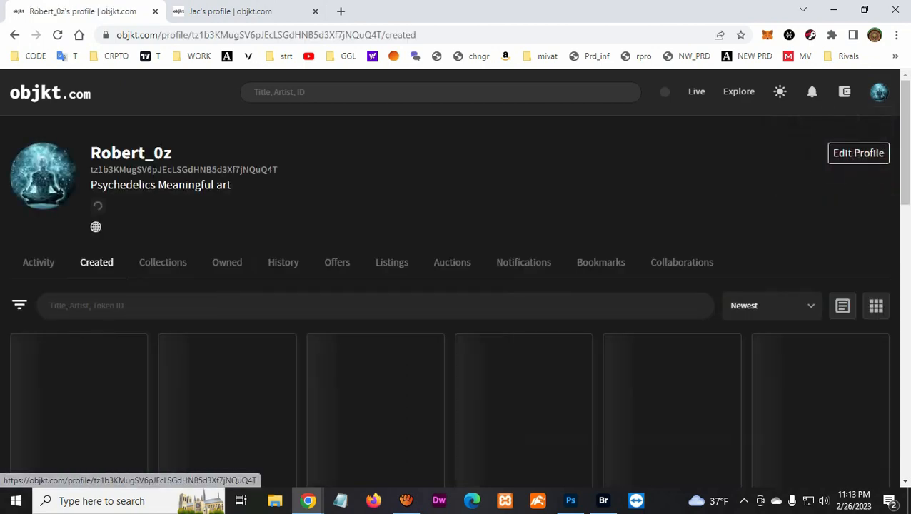
left_click(162, 262)
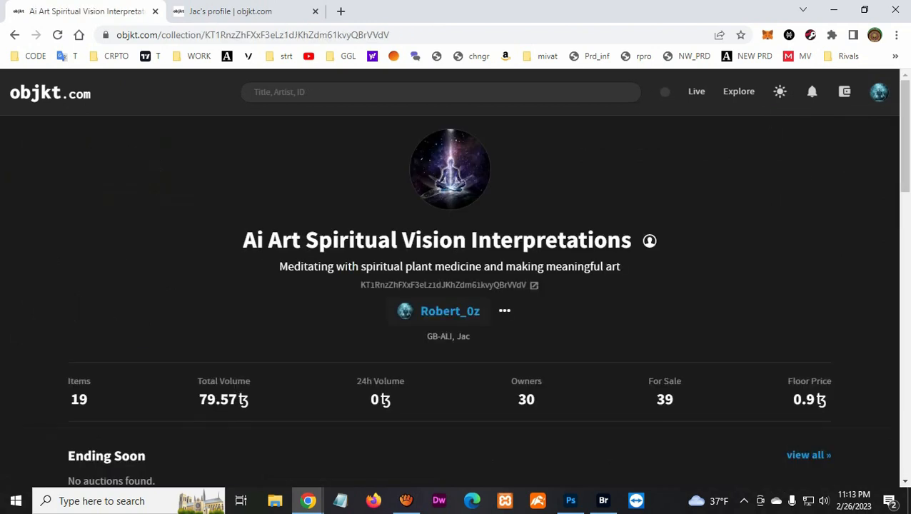
left_click(505, 311)
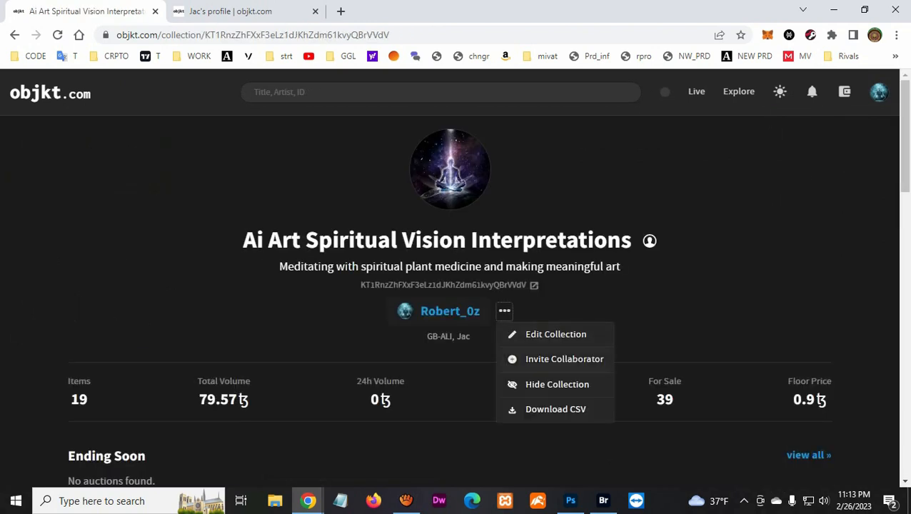
left_click(564, 359)
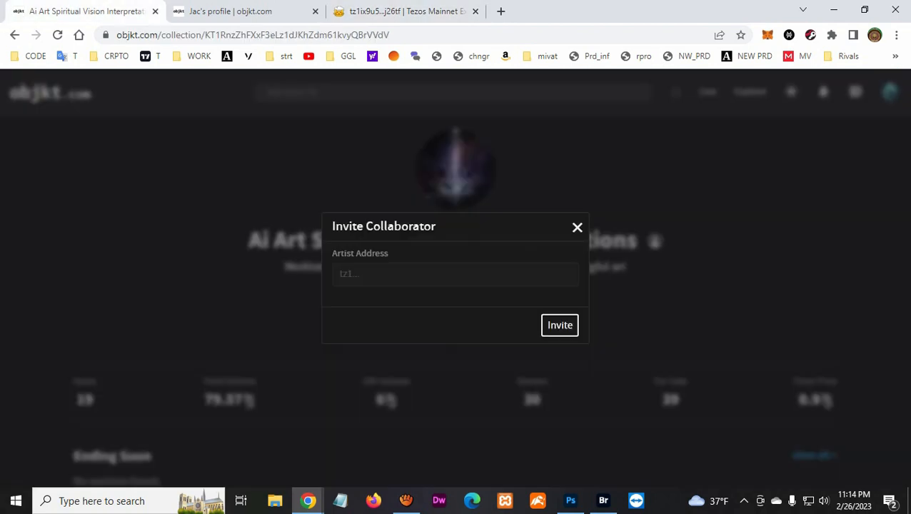
type("tz1ix9u5FL52M532fCGegbDCPwtxVNLj26tf")
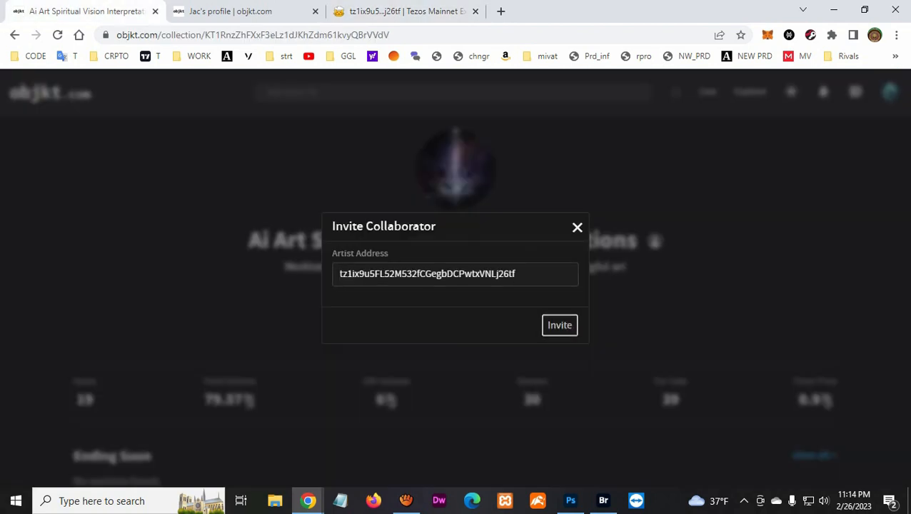
left_click(560, 325)
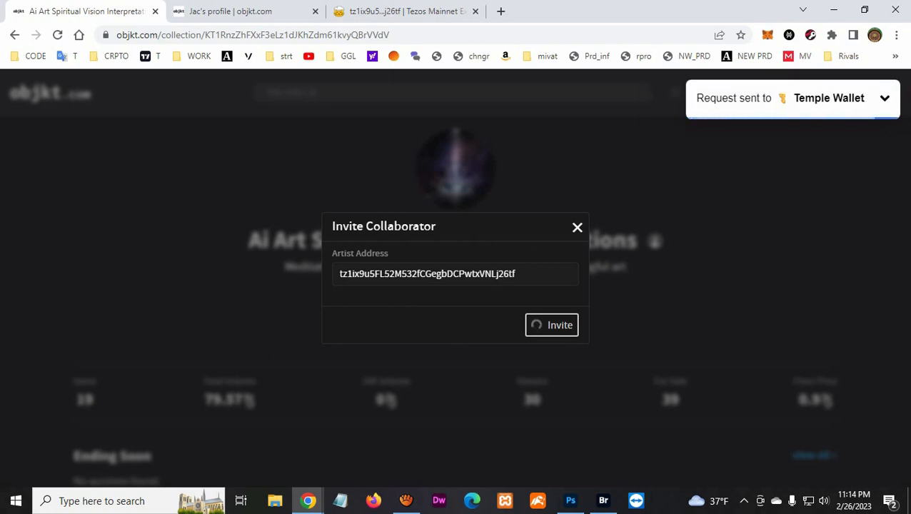
left_click(560, 325)
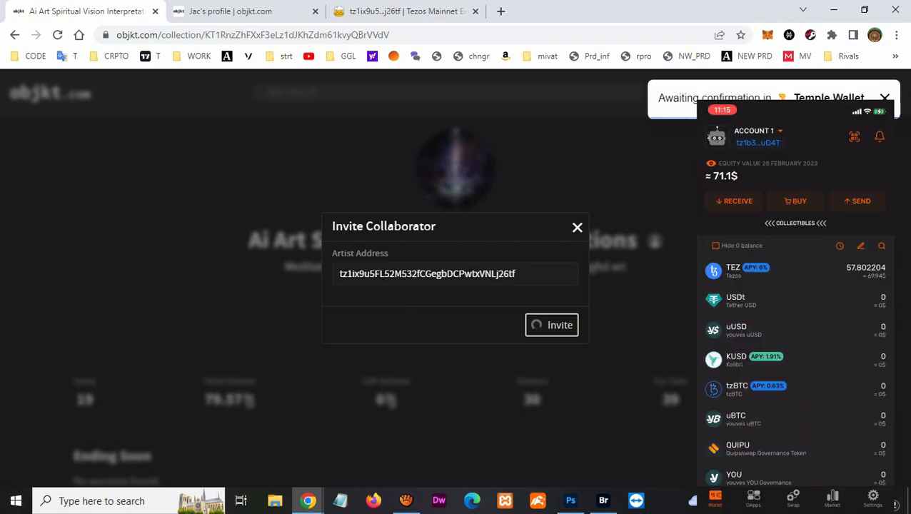
left_click(551, 325)
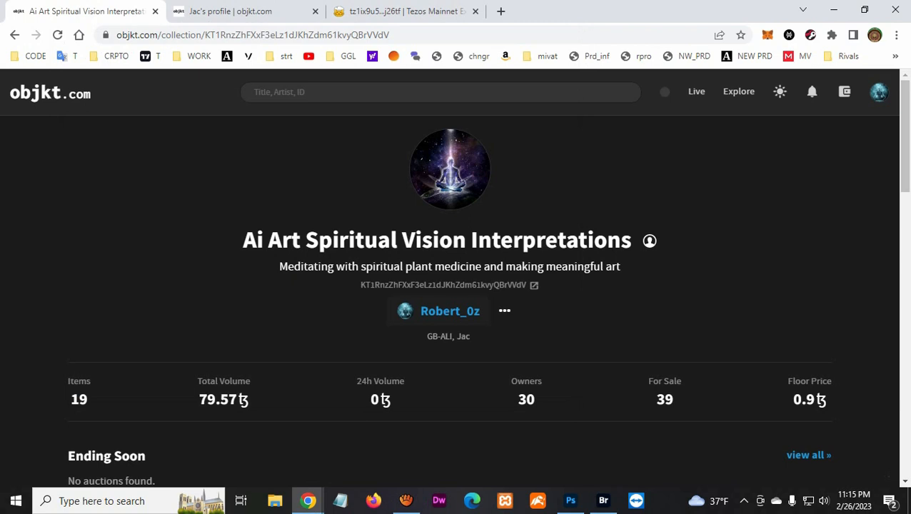
- Show the profile's Collaborations tab, empty of invitations, and bring up the Docs link
left_click(880, 92)
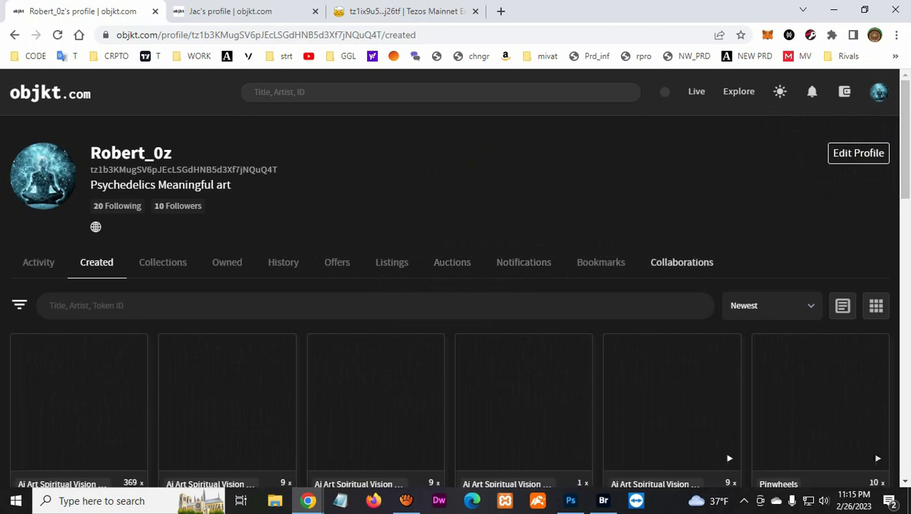
left_click(681, 262)
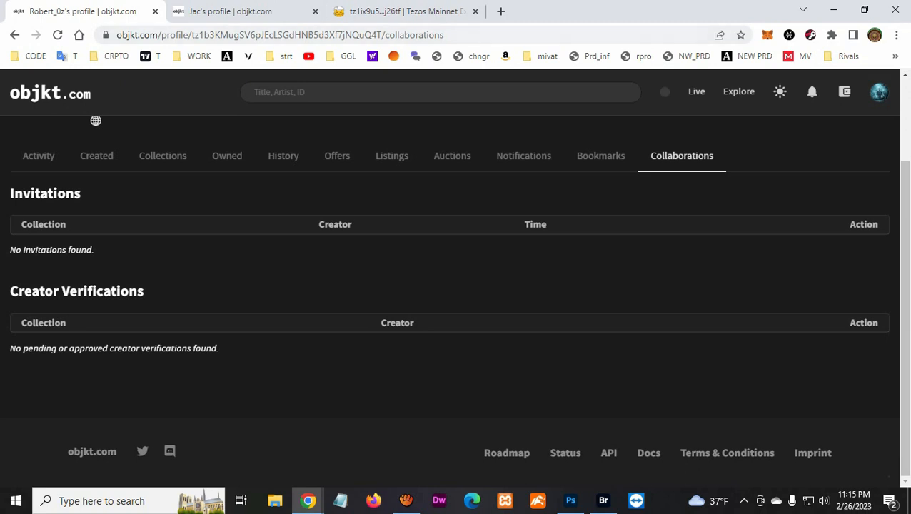
left_click(649, 453)
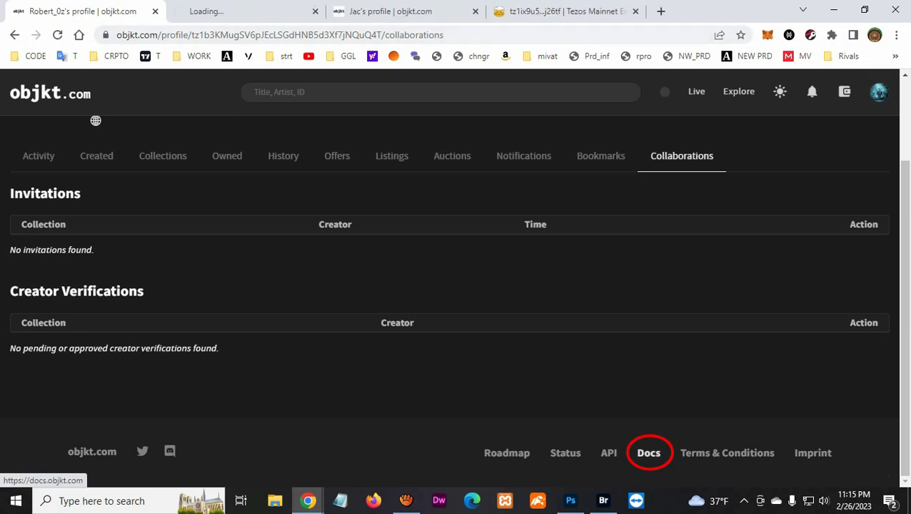
- Read the Collaborating guide through Accepting a Collaboration Invite, then return to the profile
left_click(648, 453)
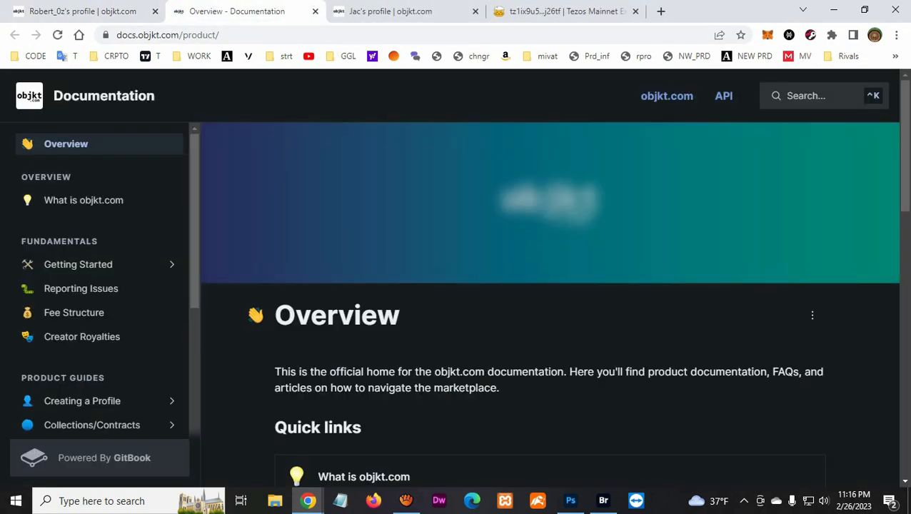
scroll("down", 3)
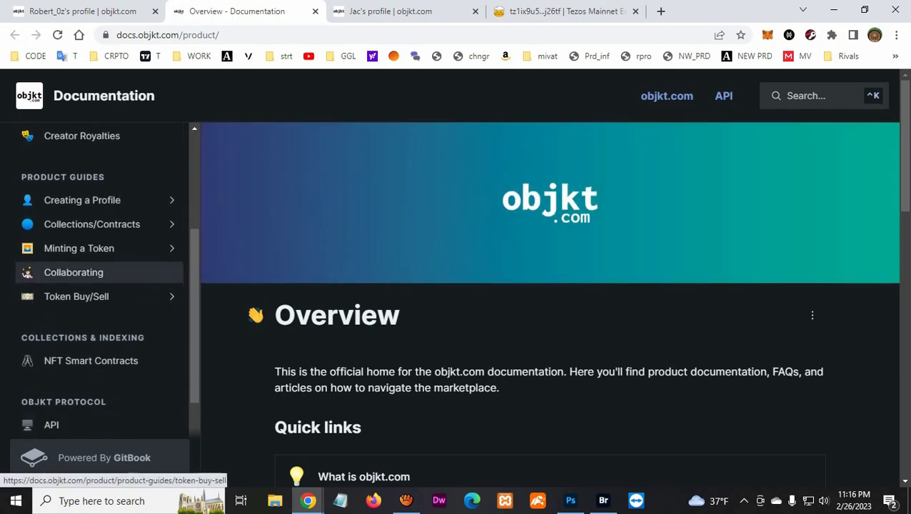
left_click(74, 272)
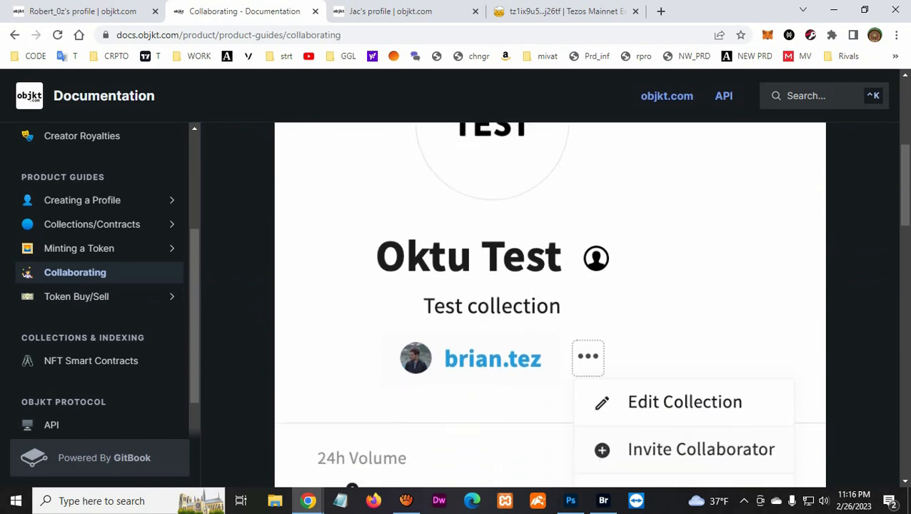
left_click(701, 449)
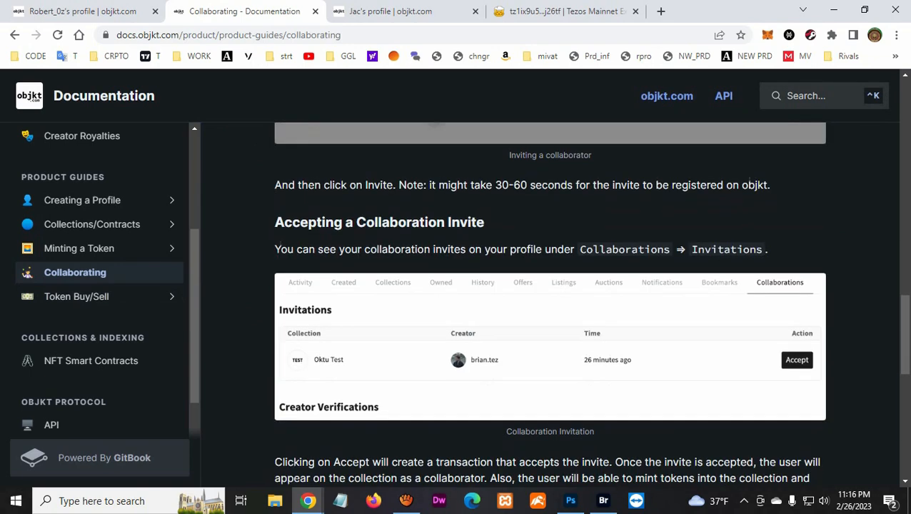
scroll("down", 3)
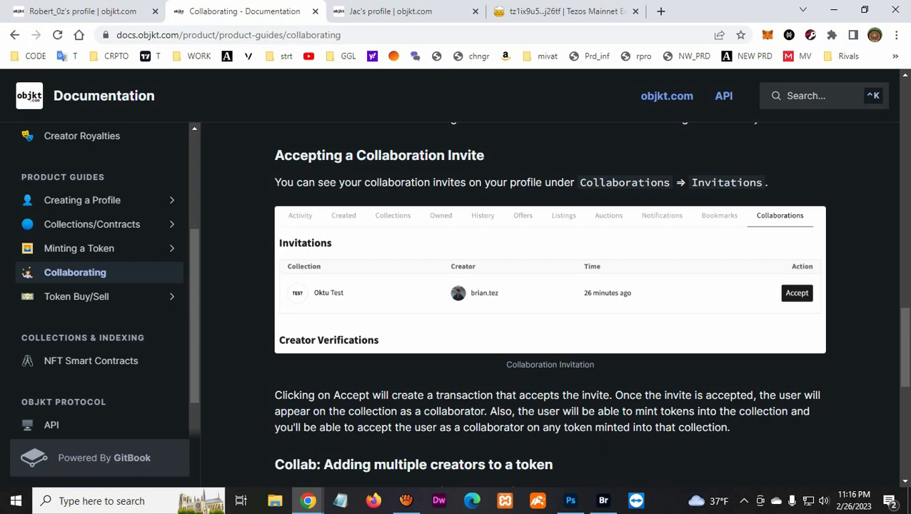
left_click(78, 11)
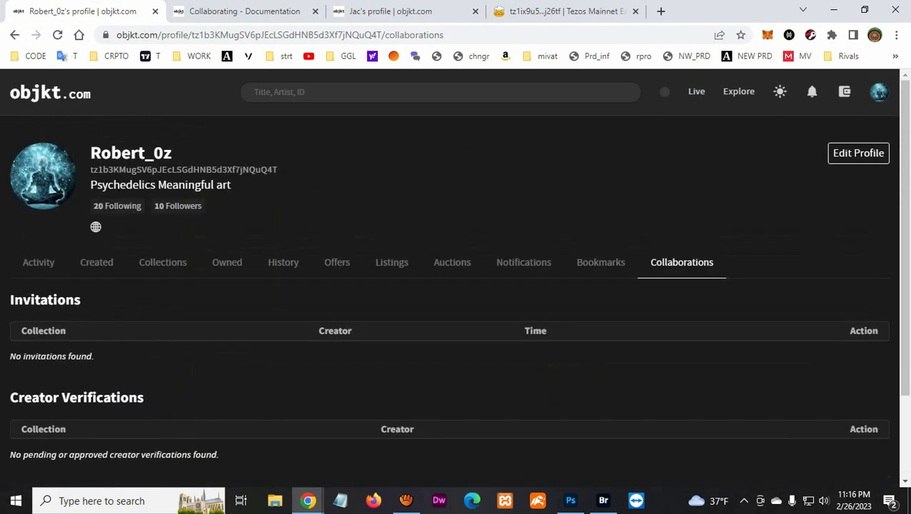
- Start a new token and upload bestfriend.jpg as its artwork
left_click(879, 92)
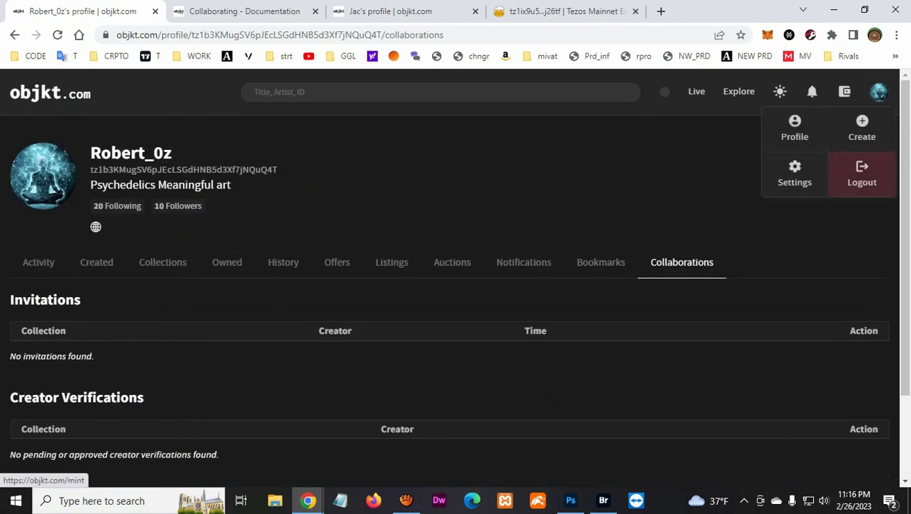
left_click(862, 129)
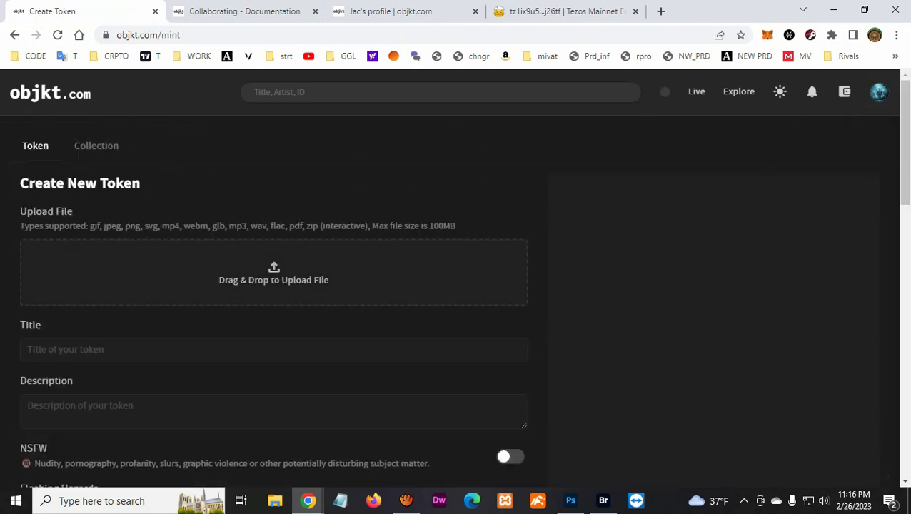
left_click(273, 272)
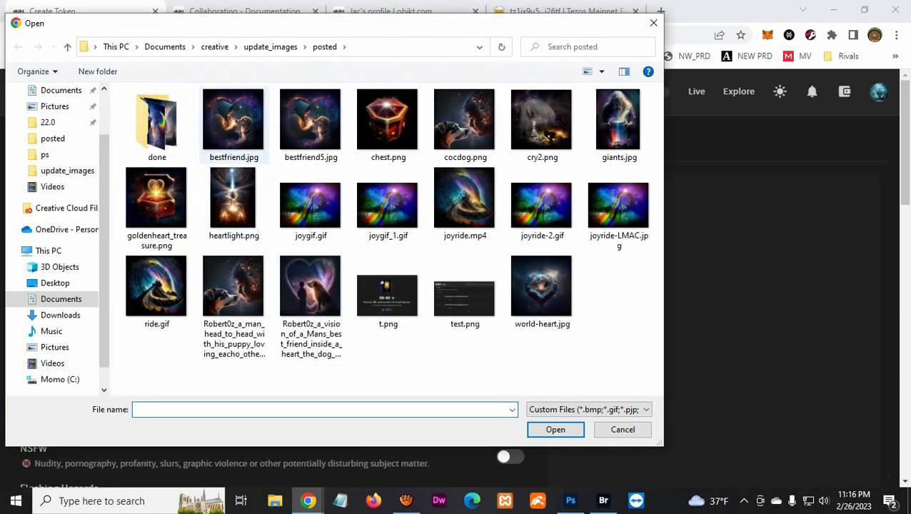
left_click(555, 429)
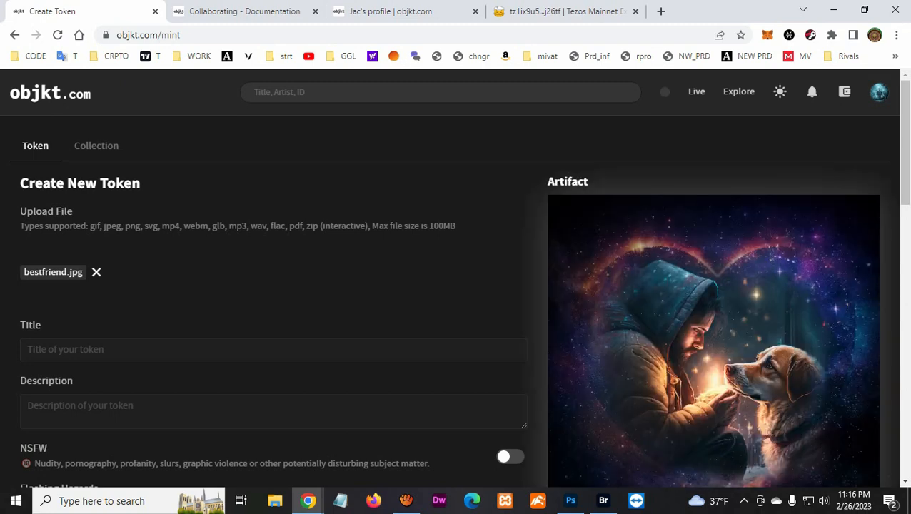
- In the Google Doc, highlight the story paragraphs ending with the 60% proceeds line
scroll("down", 3)
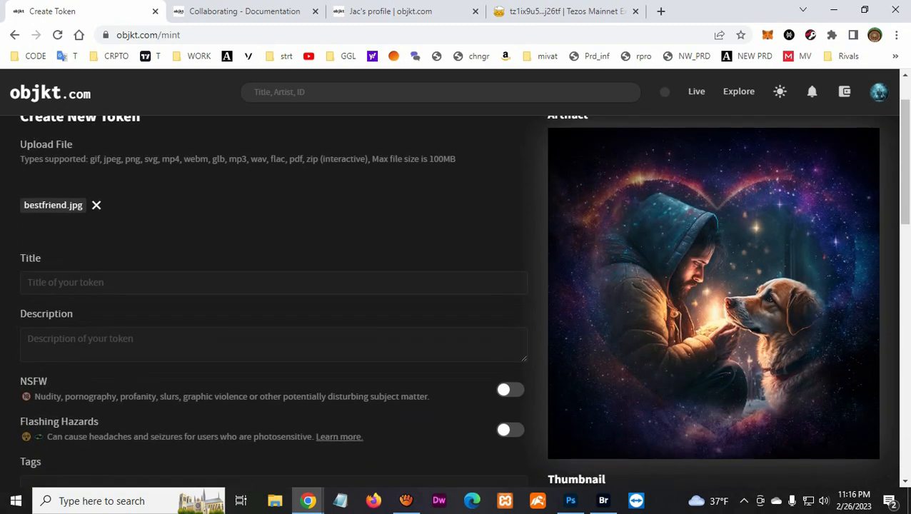
left_click(71, 11)
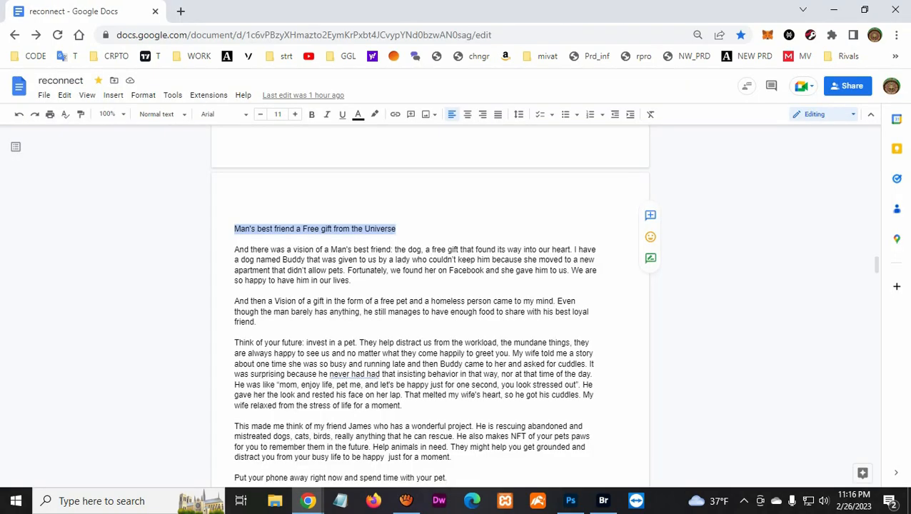
scroll("down", 3)
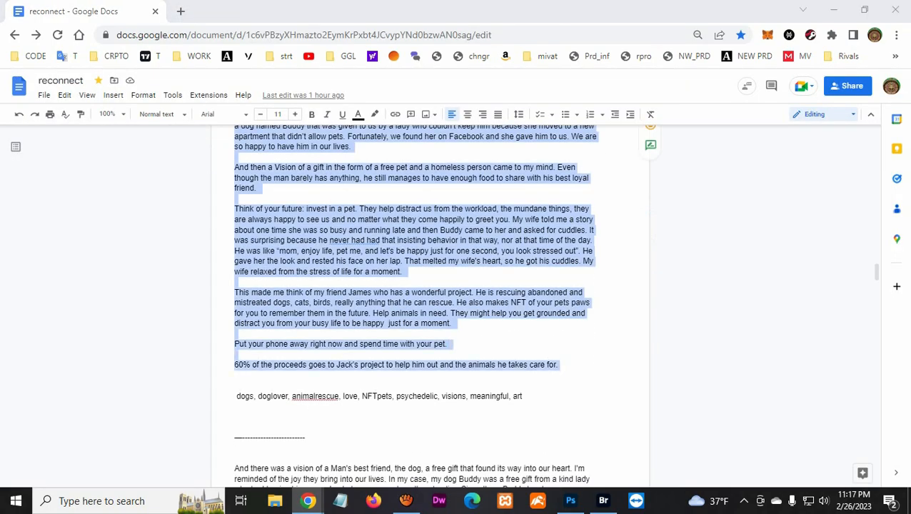
- Paste the pet story description and nine tags like dogs and art, and set the AI art collection
left_click(54, 11)
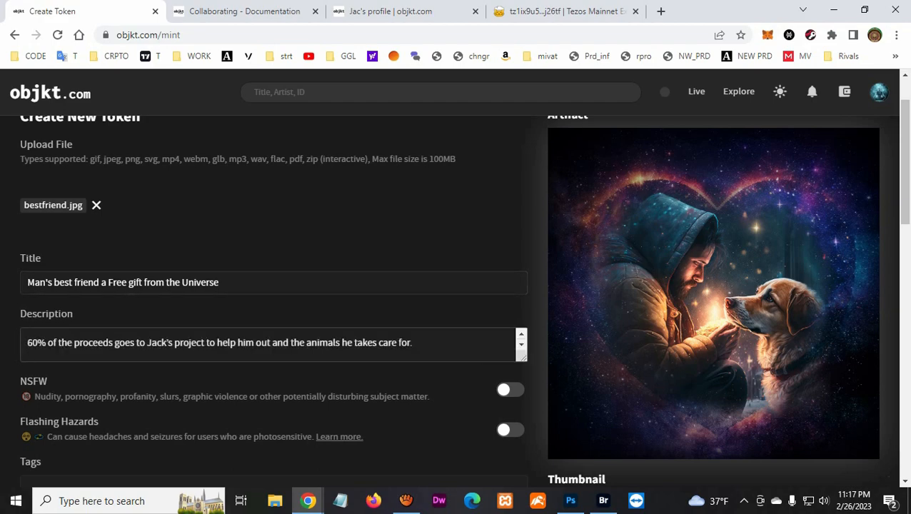
scroll("down", 3)
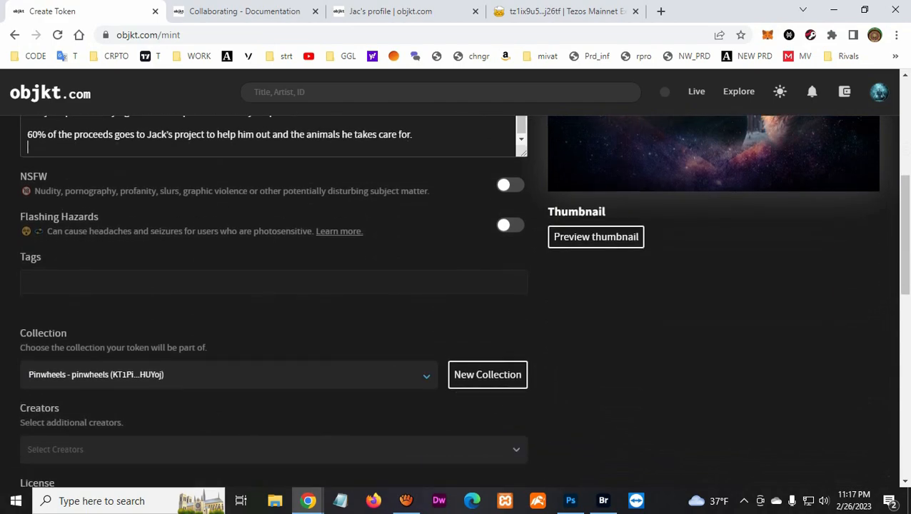
left_click(71, 10)
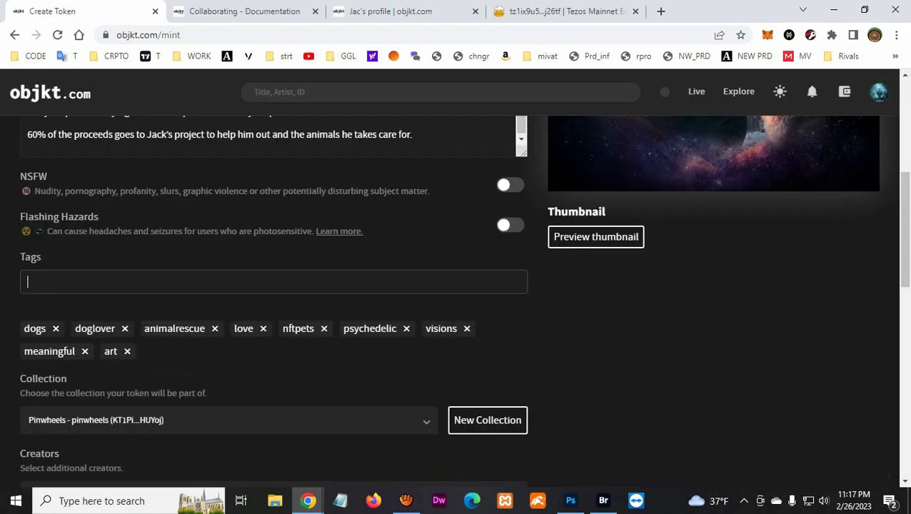
scroll("down", 3)
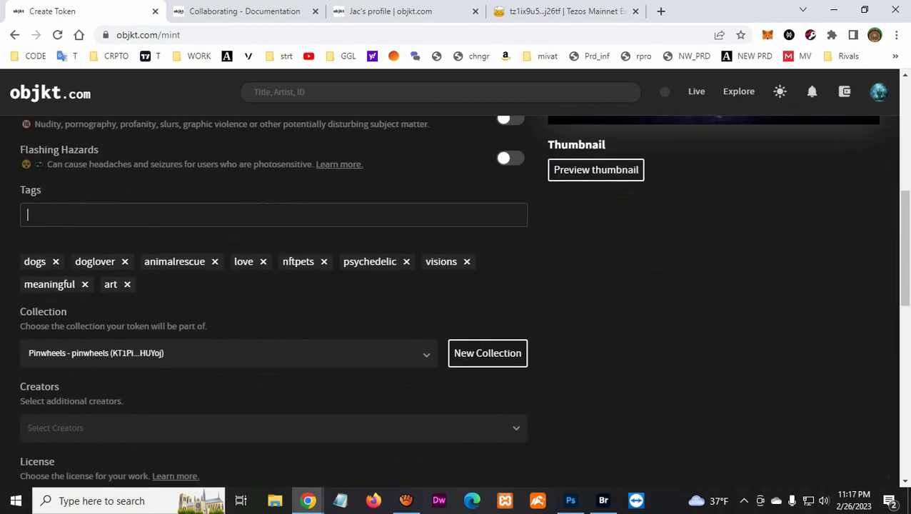
scroll("down", 3)
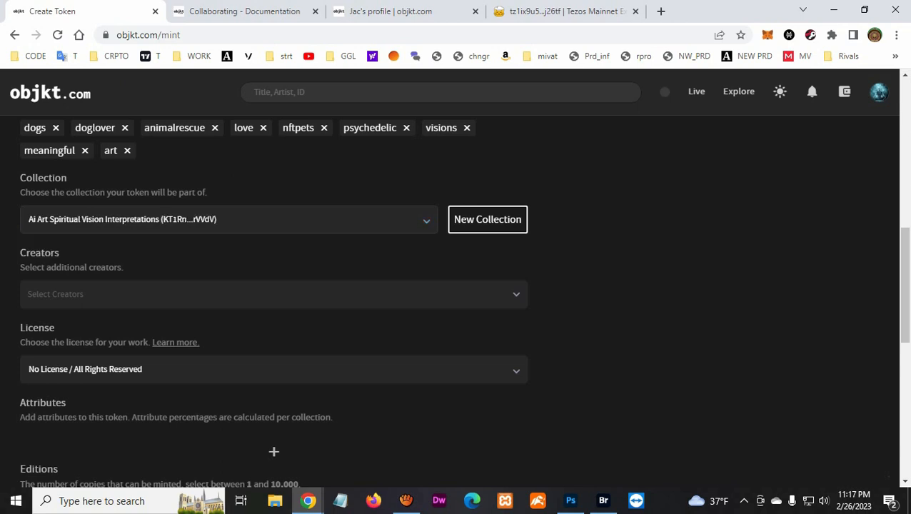
- Add Jac as co-creator and set editions to 9
left_click(273, 294)
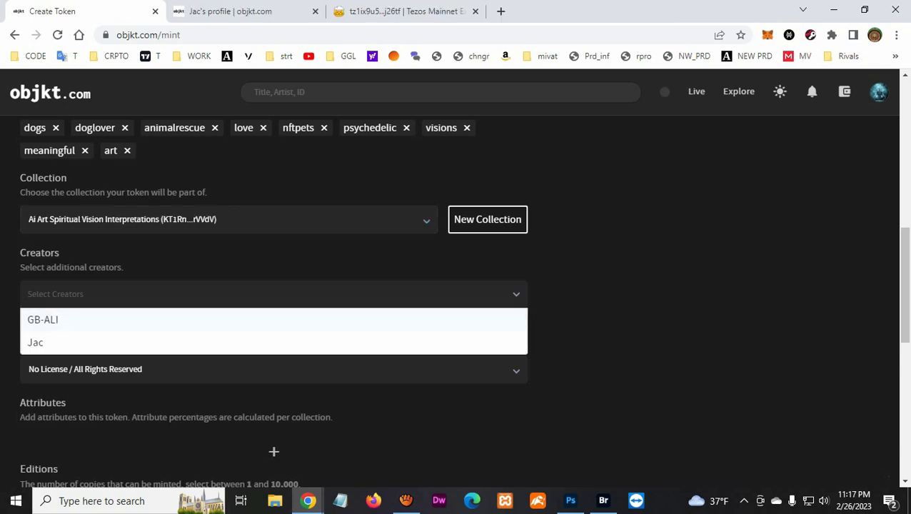
left_click(35, 342)
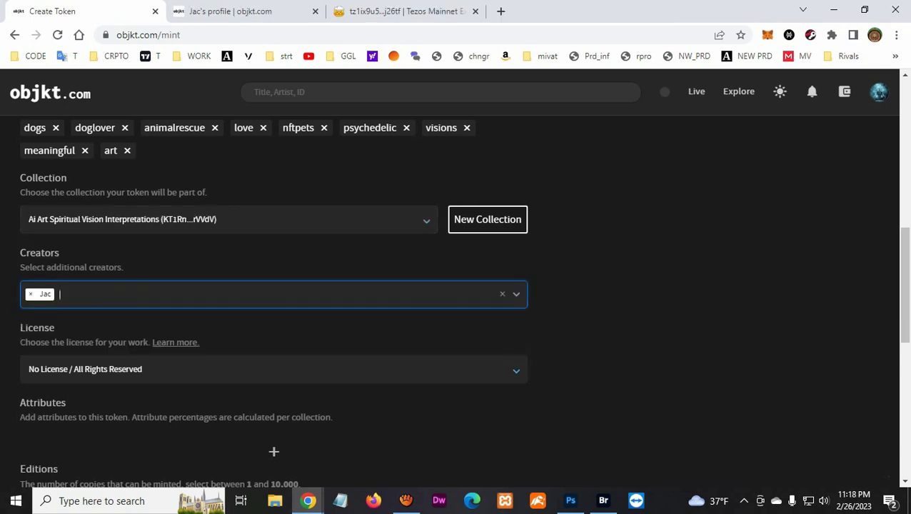
left_click(230, 11)
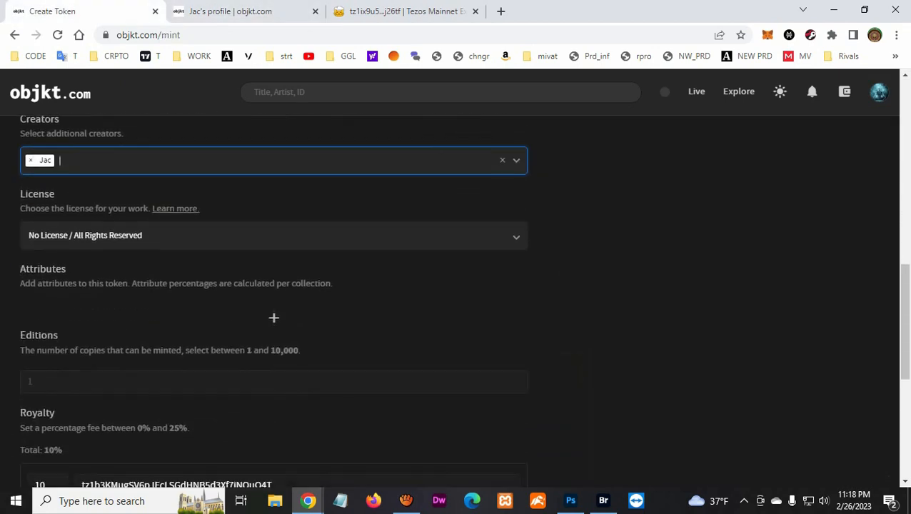
scroll("down", 3)
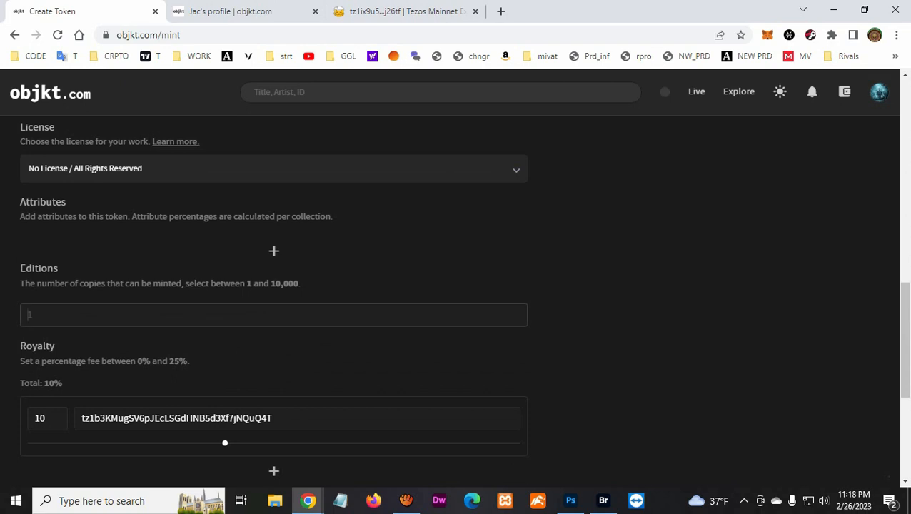
type("9")
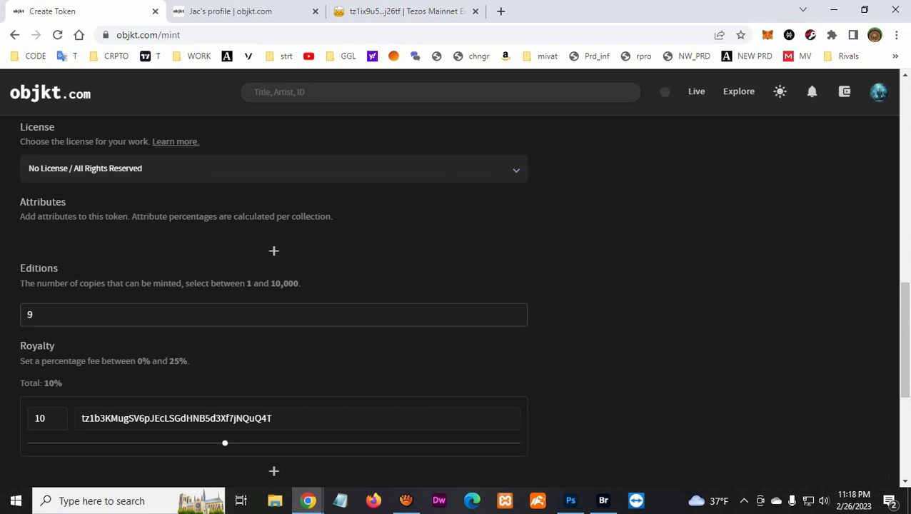
- Set royalty to 5%, add a second recipient row, and copy Jac's wallet address
scroll("down", 3)
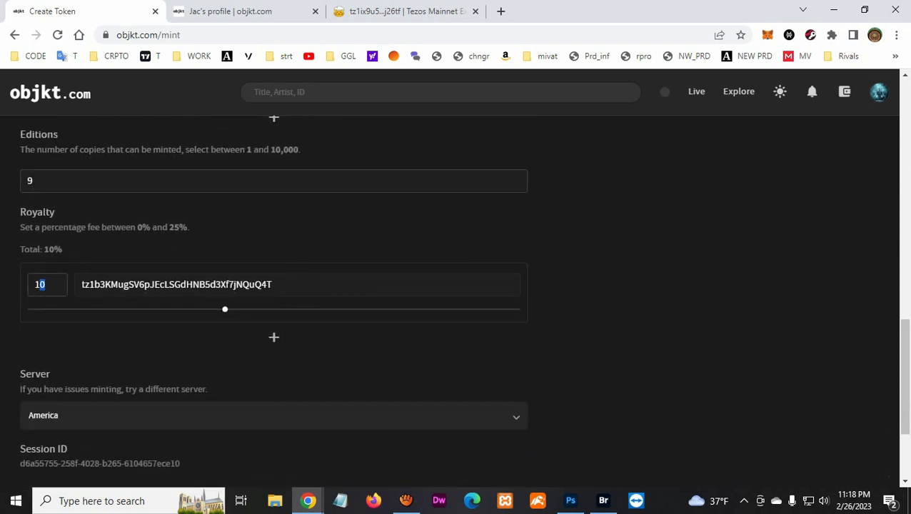
type("5")
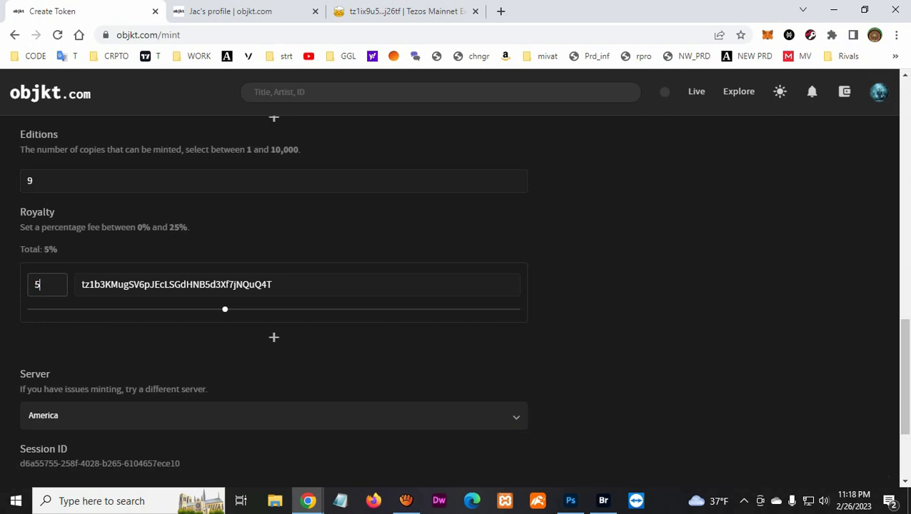
left_click(273, 337)
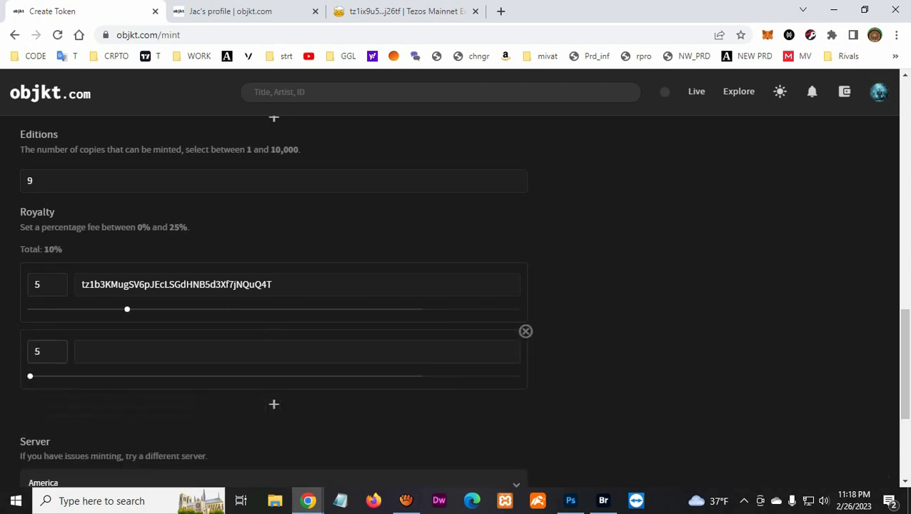
right_click(296, 350)
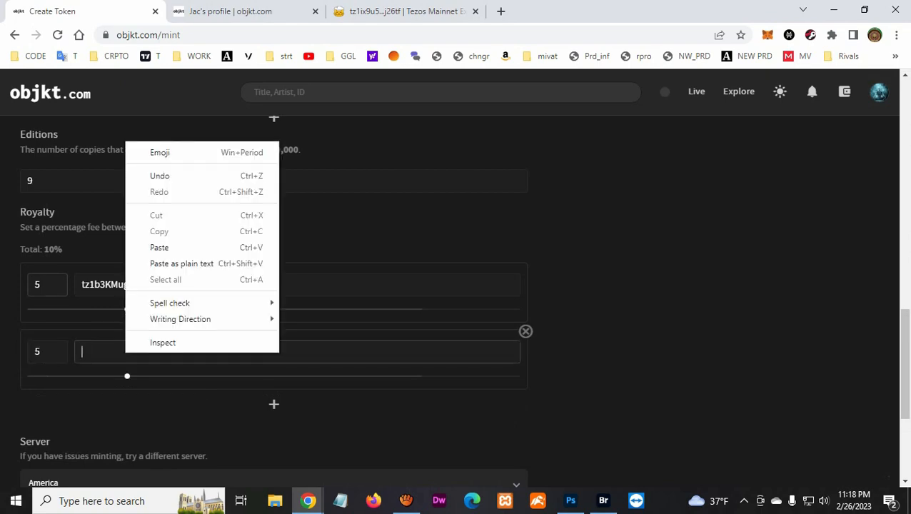
left_click(243, 11)
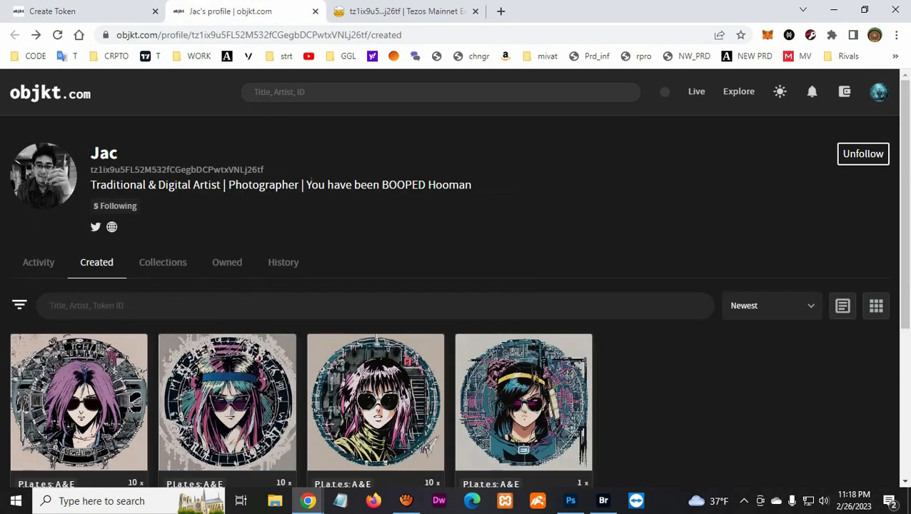
left_click(404, 11)
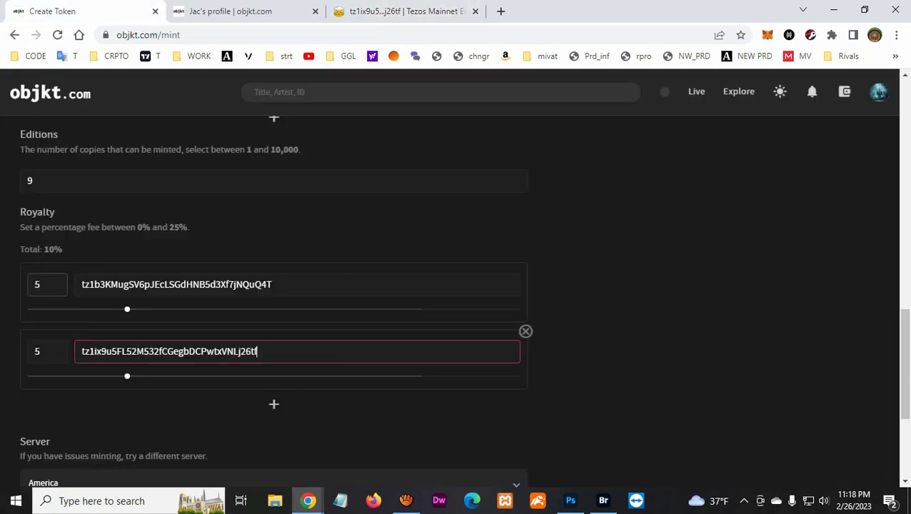
scroll("down", 3)
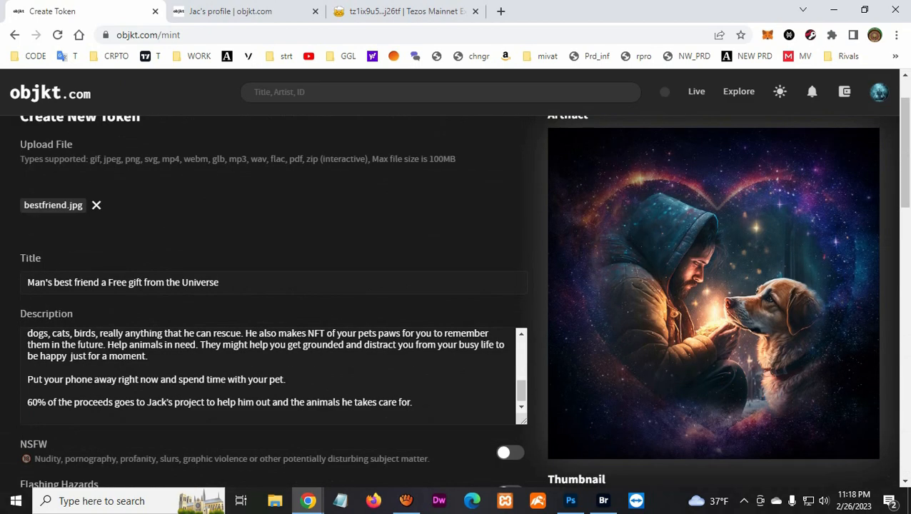
scroll("down", 3)
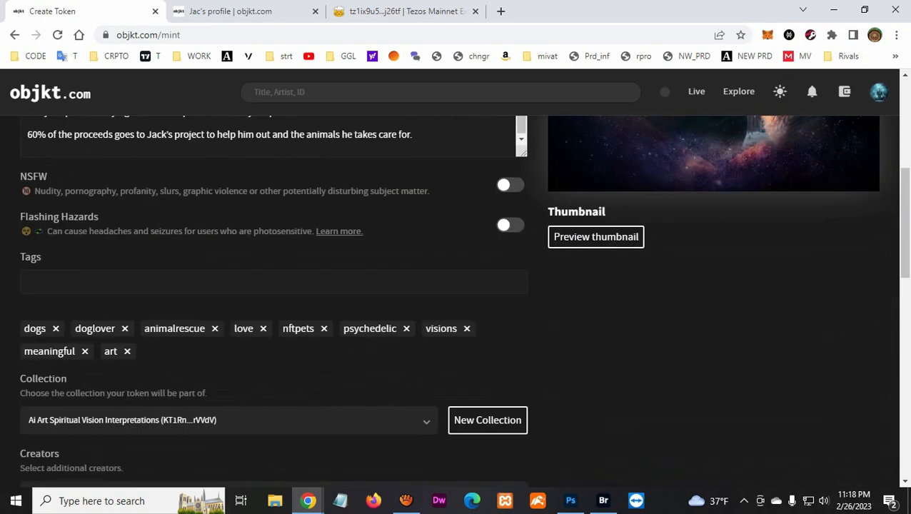
scroll("down", 3)
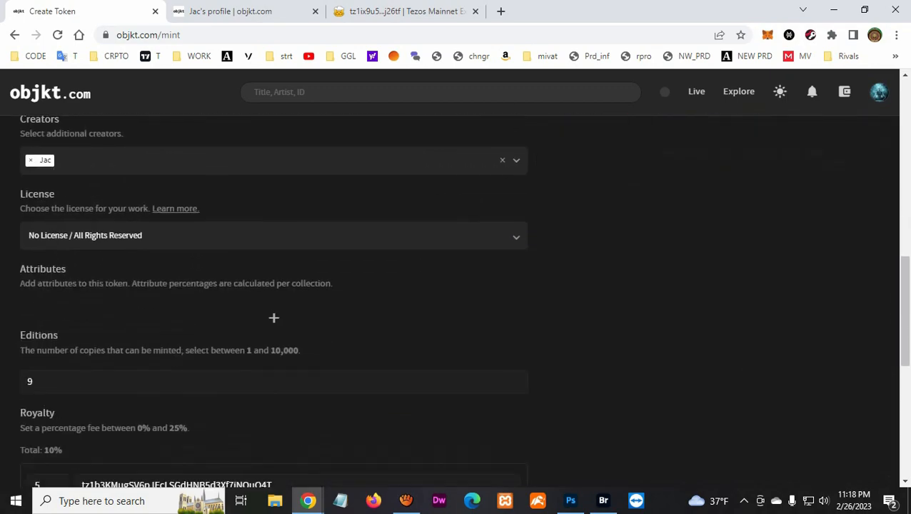
scroll("up", 3)
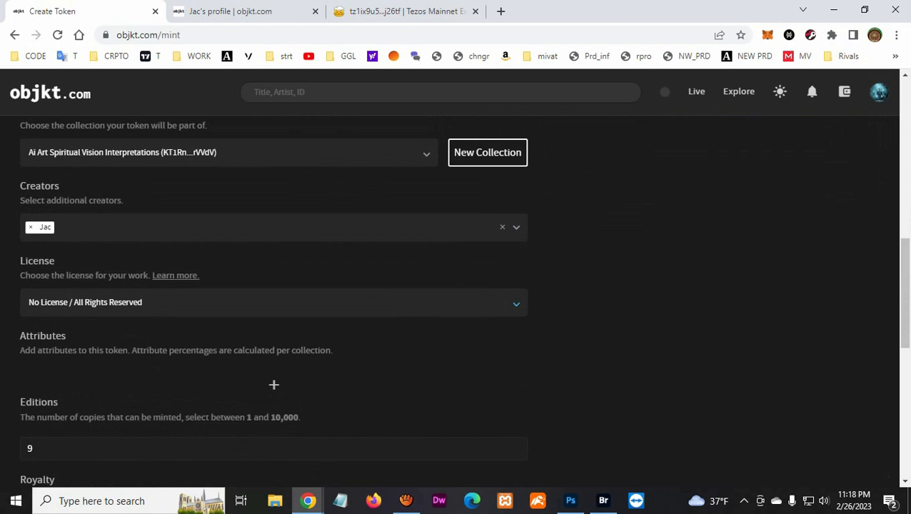
scroll("down", 3)
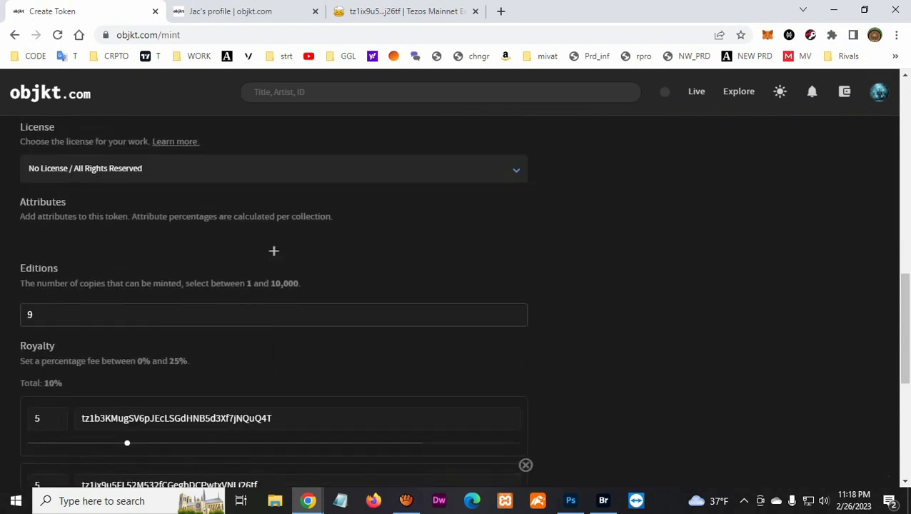
scroll("down", 3)
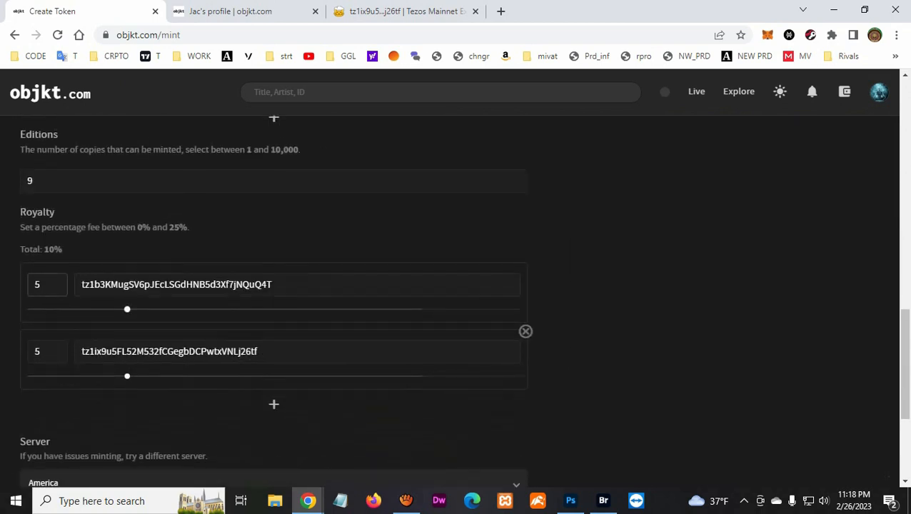
scroll("down", 3)
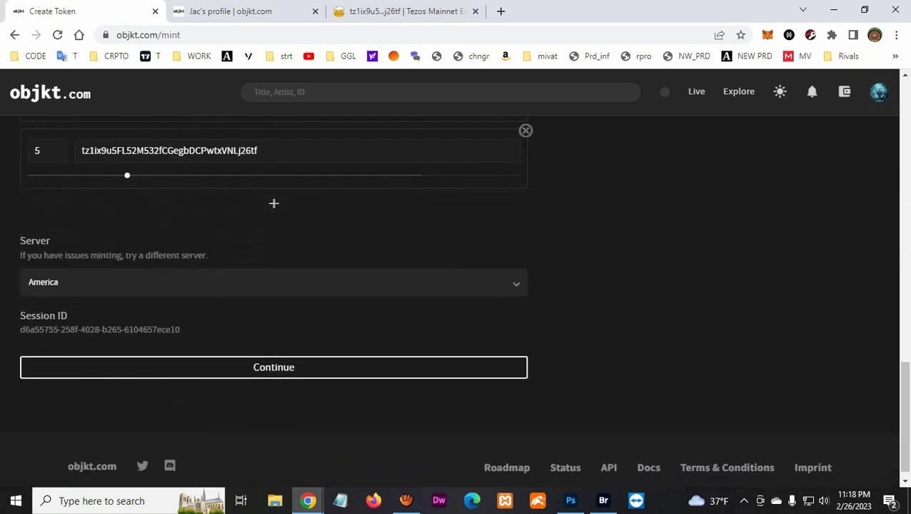
- Submit the token for minting and confirm the operation in Temple Wallet
left_click(274, 368)
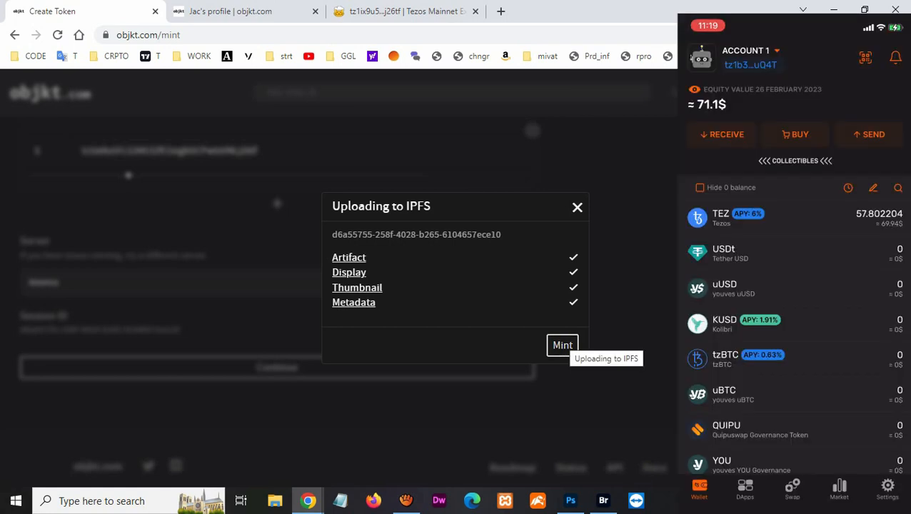
left_click(563, 345)
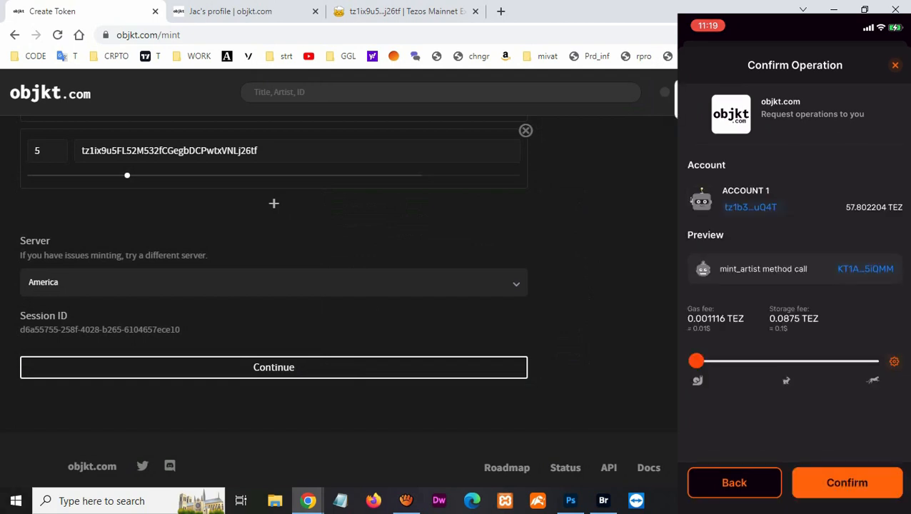
left_click(848, 483)
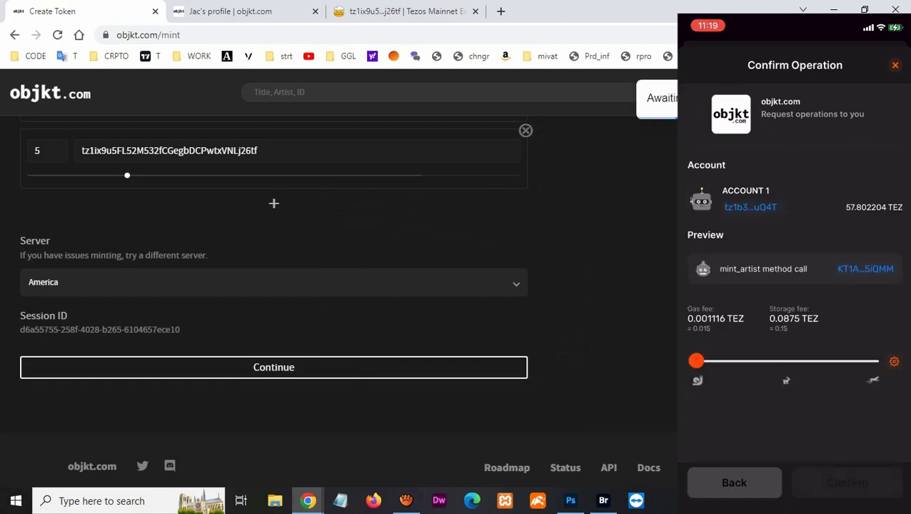
left_click(847, 483)
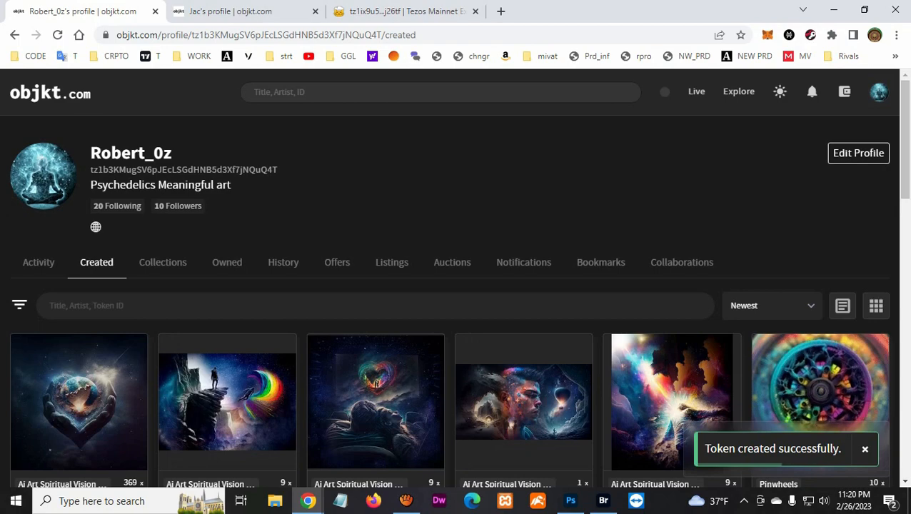
- Reload the Created tab so 'Man's best friend' appears, credited to Robert_0z and Jac
scroll("down", 3)
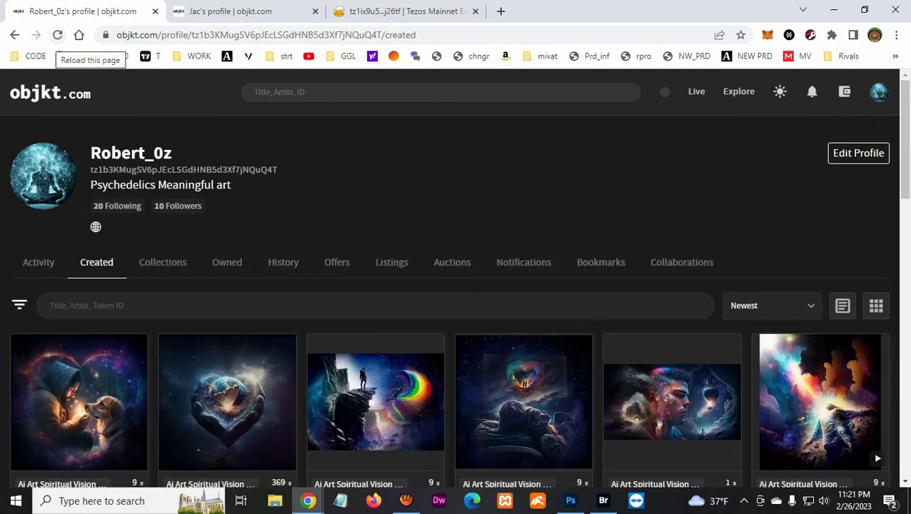
left_click(58, 34)
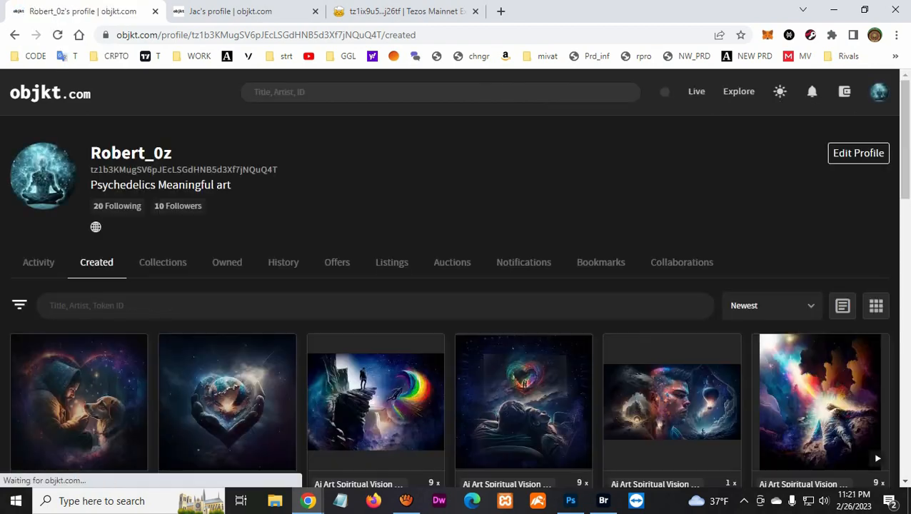
scroll("down", 3)
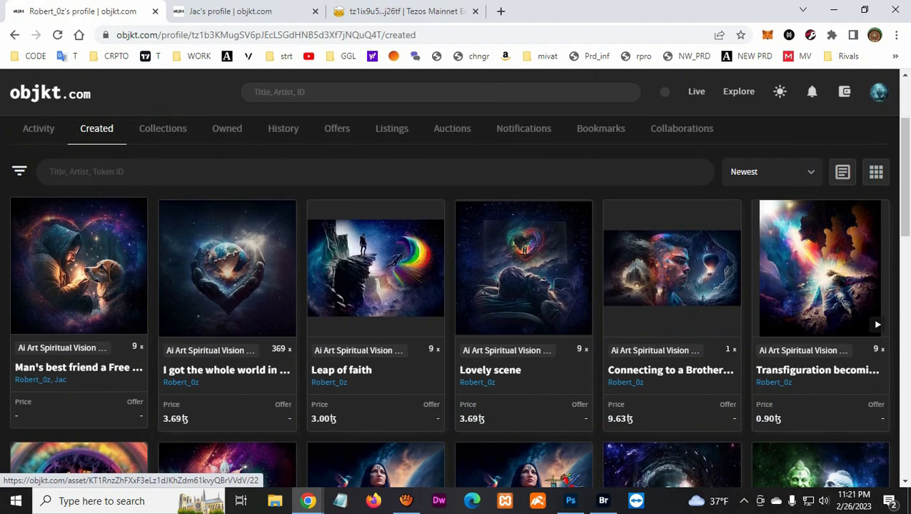
- Open the Man's best friend token, enter a 3.69 price, and open Advanced Sale
left_click(79, 268)
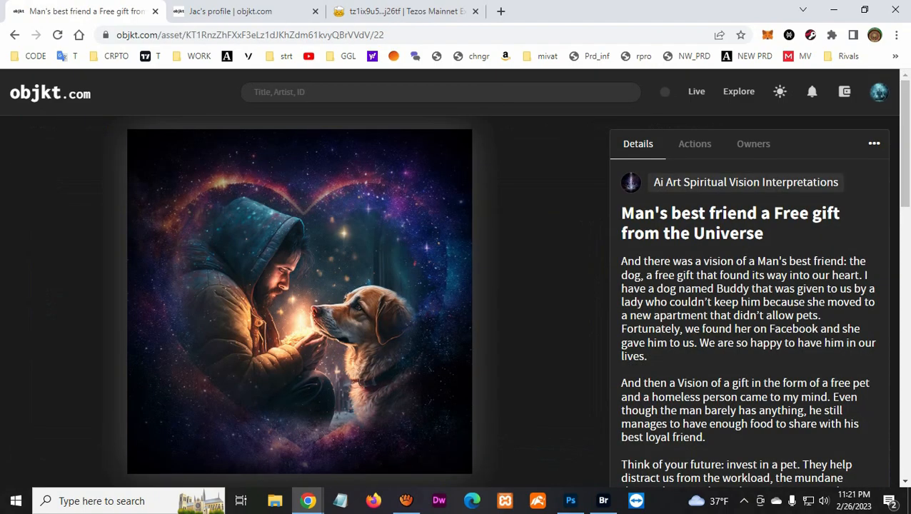
scroll("down", 3)
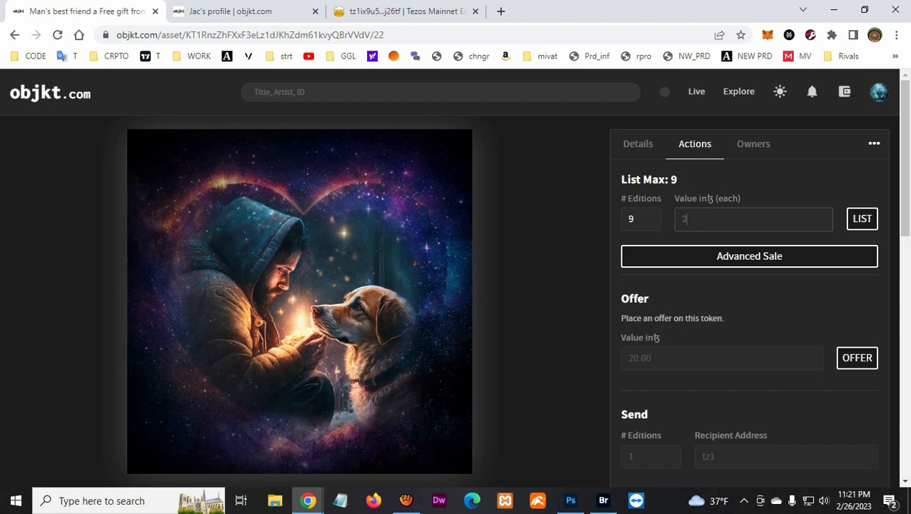
type(".69")
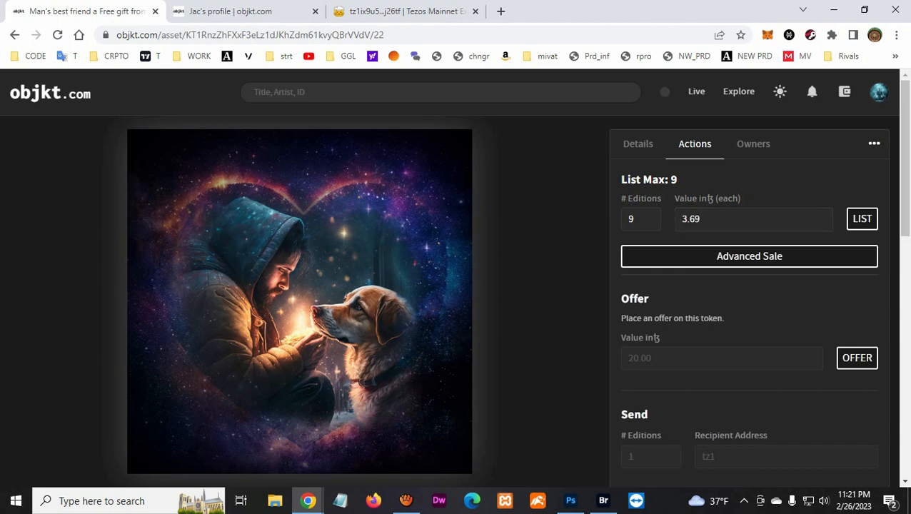
scroll("down", 3)
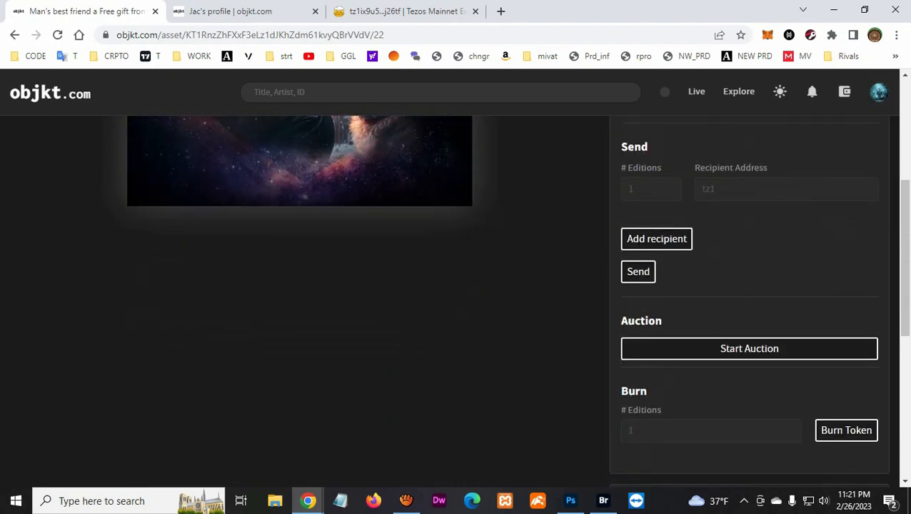
scroll("up", 3)
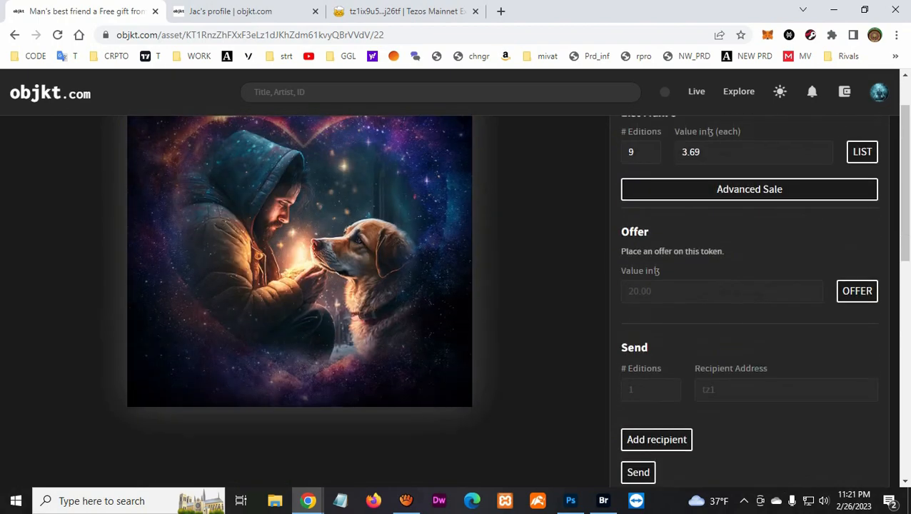
left_click(749, 189)
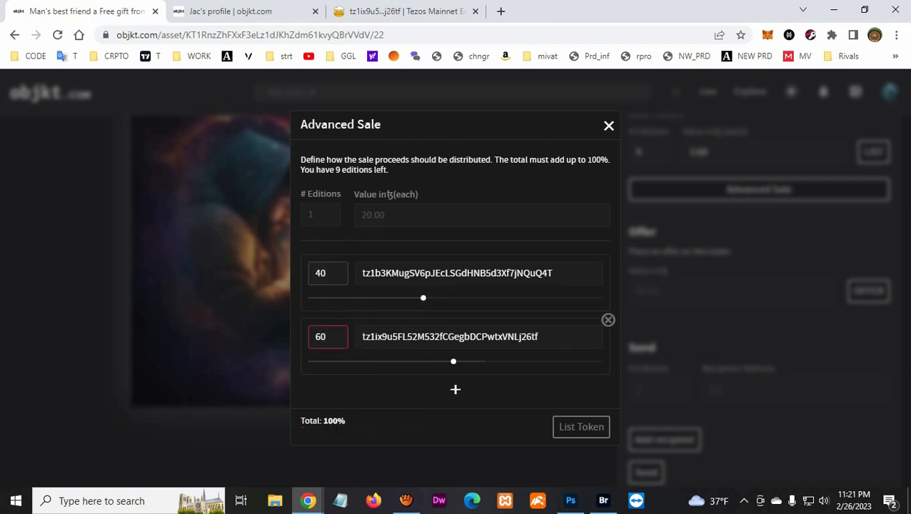
- List 9 editions at 3.69 tez each with the 40/60 proceeds split
left_click(479, 337)
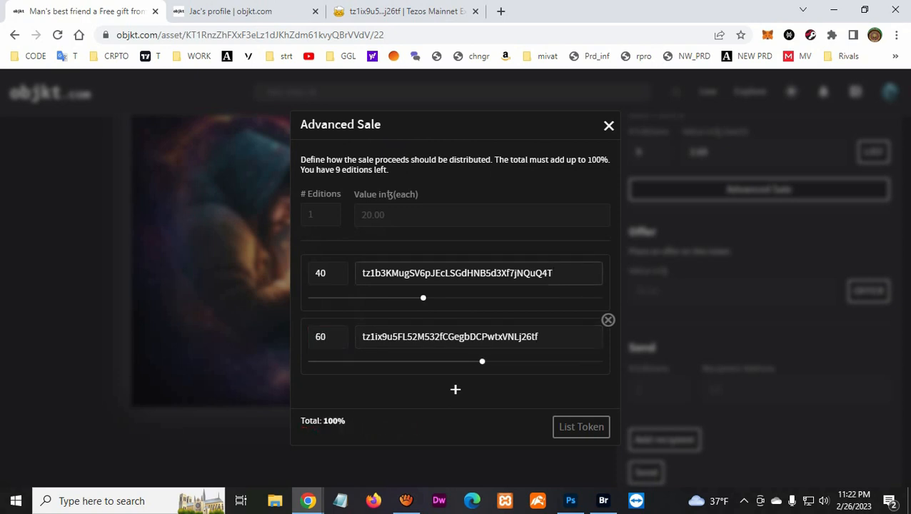
left_click(482, 214)
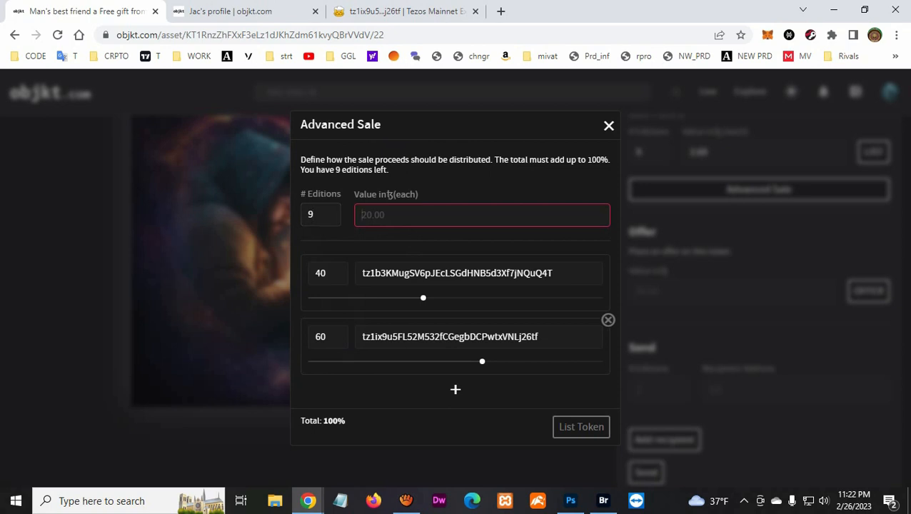
type("3.69")
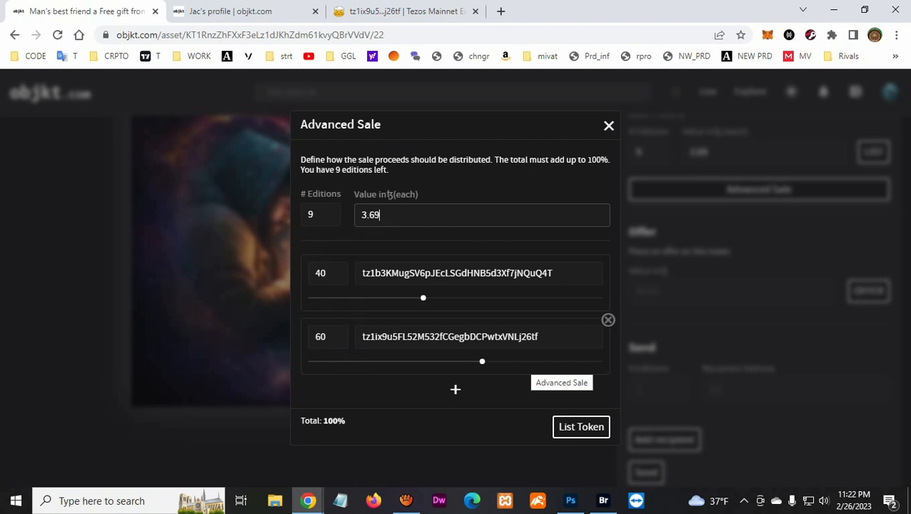
left_click(581, 426)
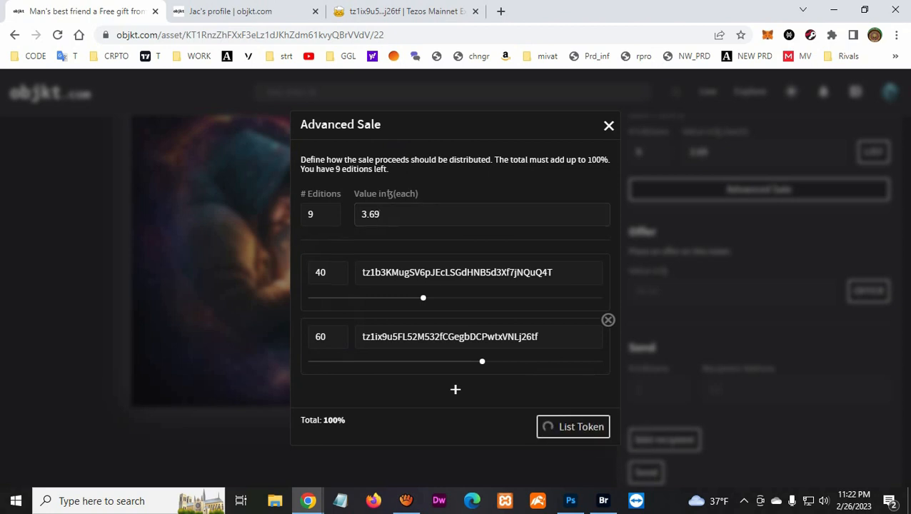
- Confirm the listing operation in Temple Wallet so the 9-edition sale at 3.69 is placed
left_click(582, 426)
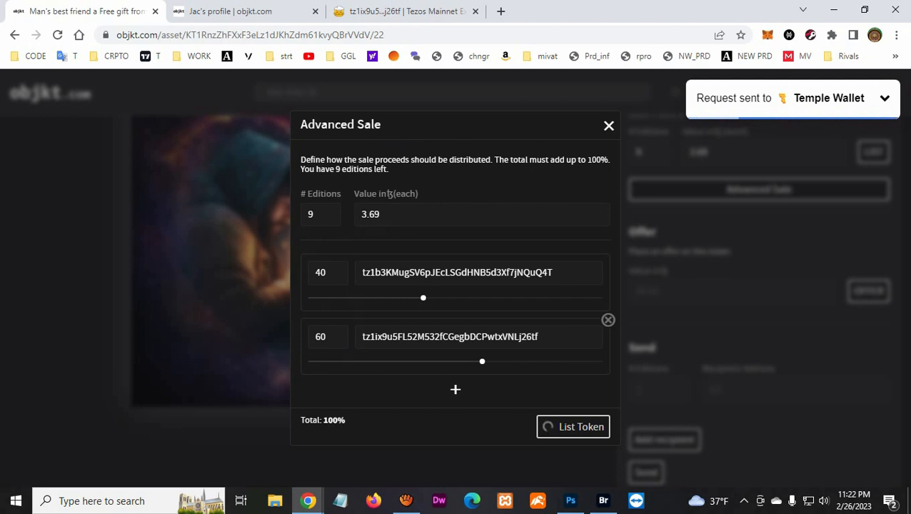
left_click(573, 426)
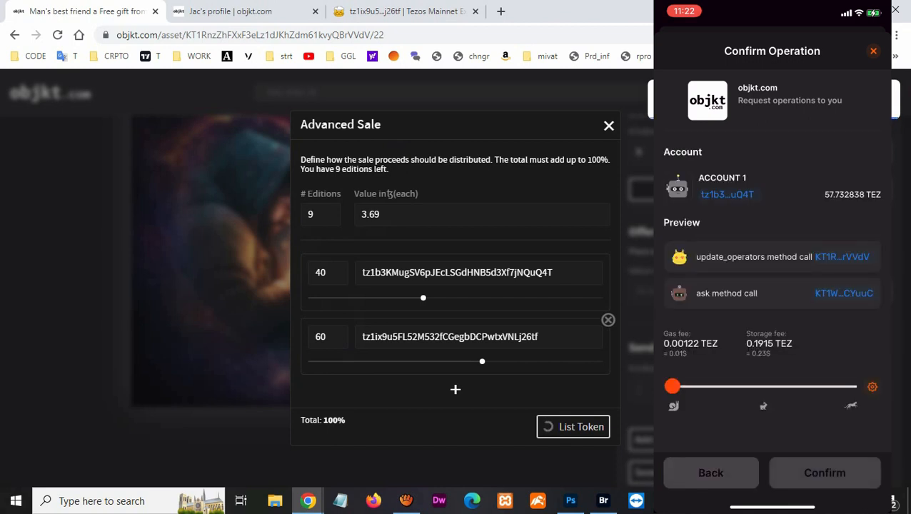
left_click(824, 473)
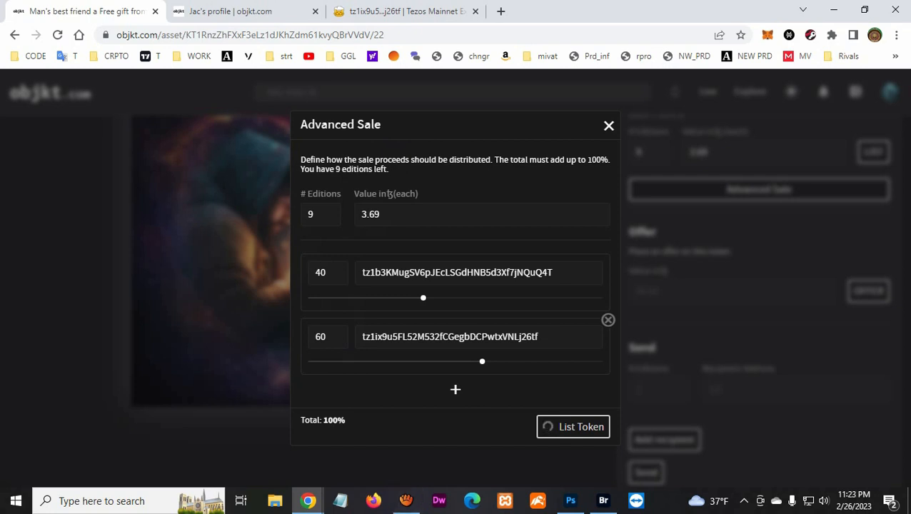
left_click(573, 426)
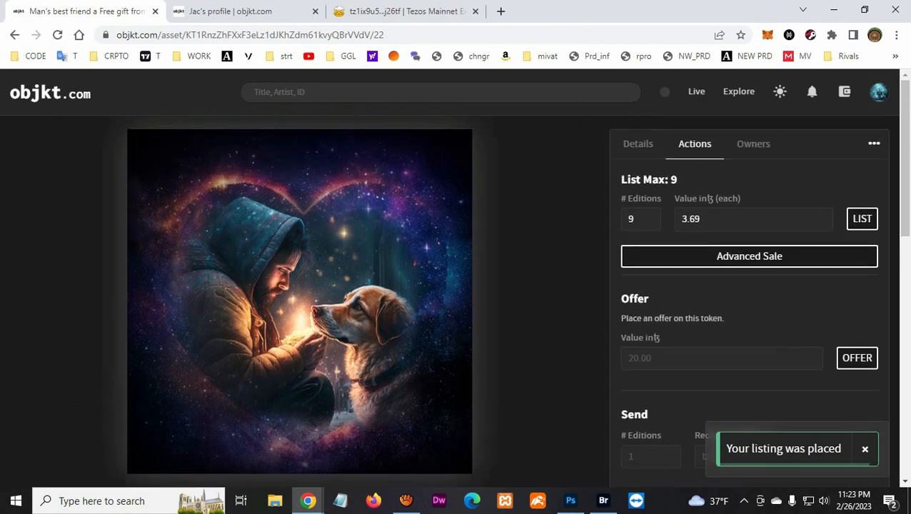
left_click(879, 92)
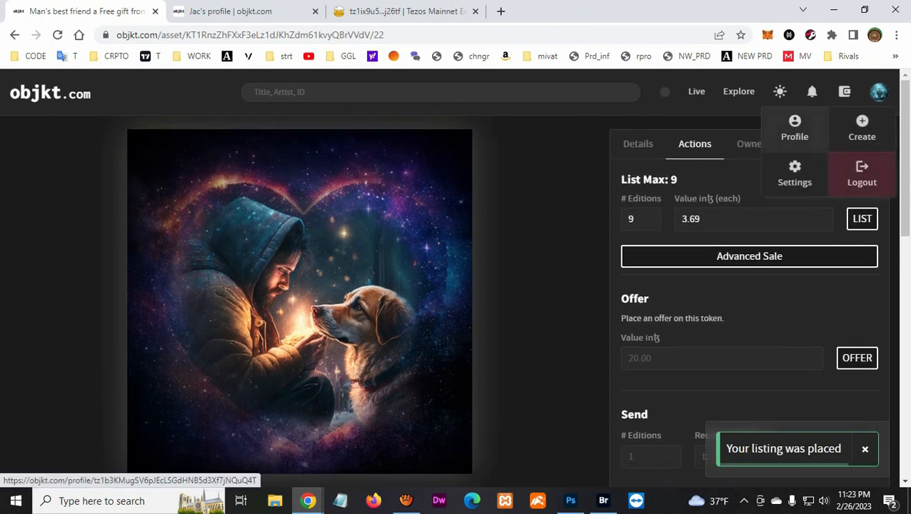
left_click(795, 129)
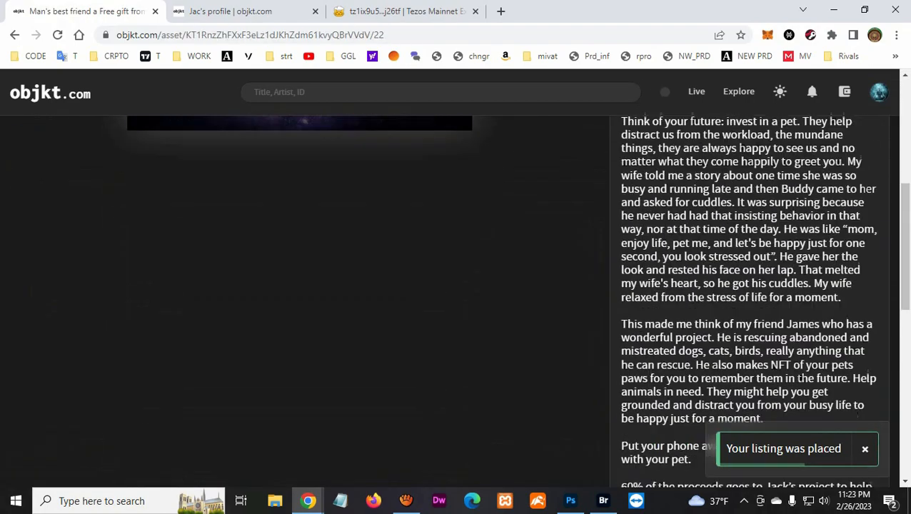
scroll("down", 3)
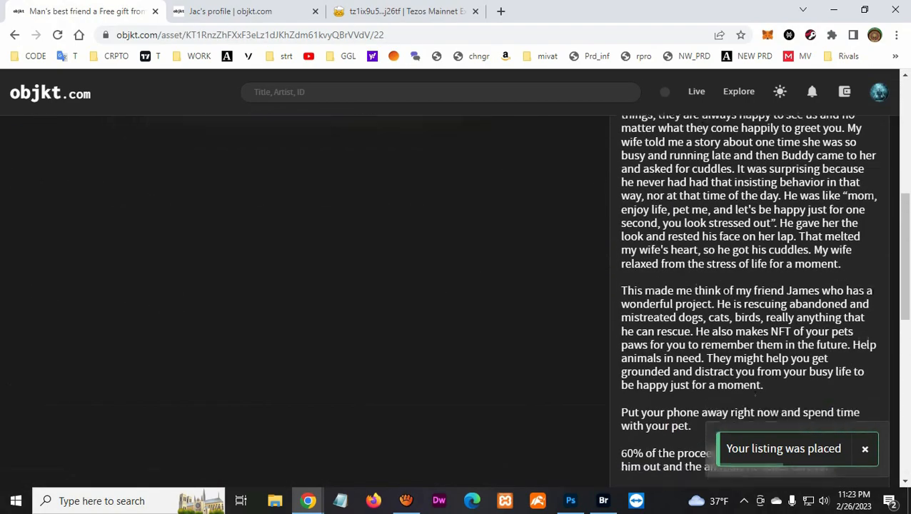
scroll("down", 3)
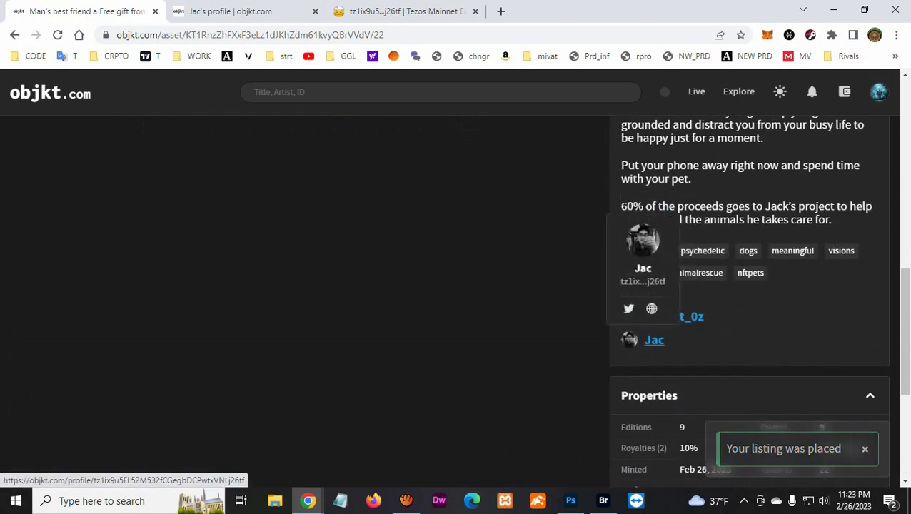
left_click(654, 339)
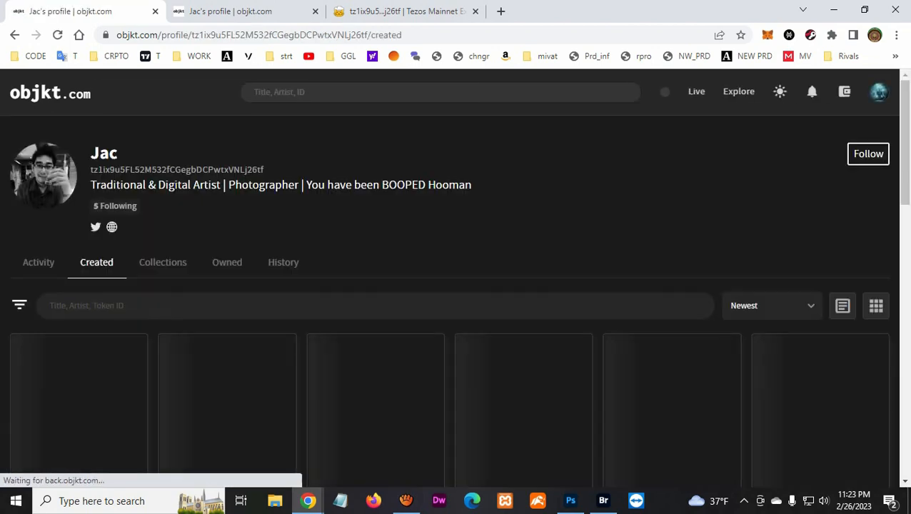